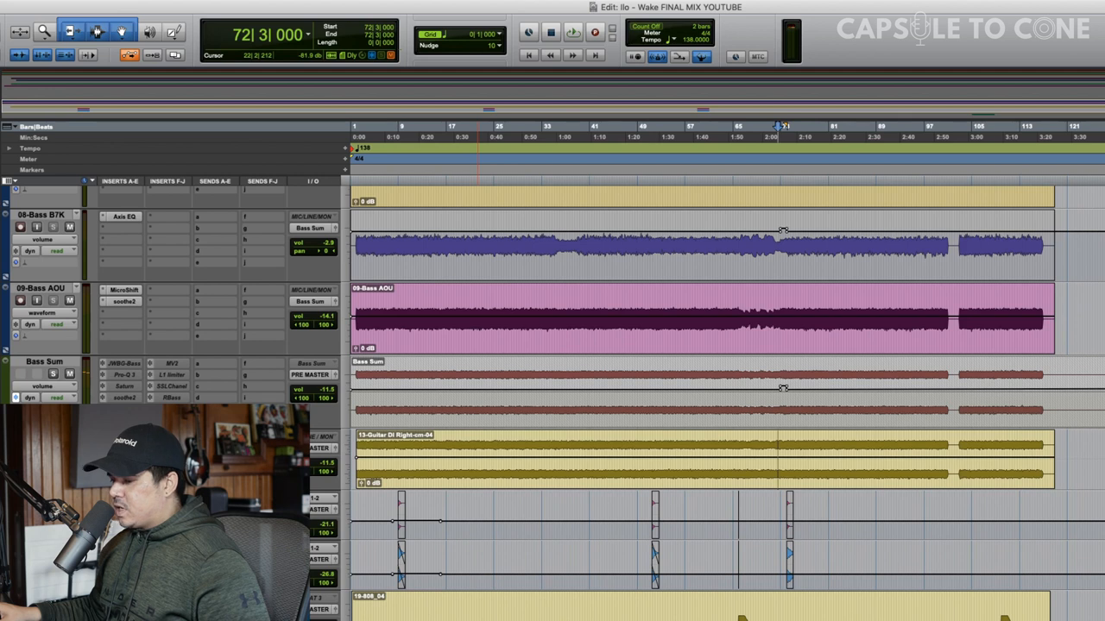
Audition the raw guitars and bring up the Korneff Amplified Instrument Processor insert on the guitar bus.
left_click(574, 31)
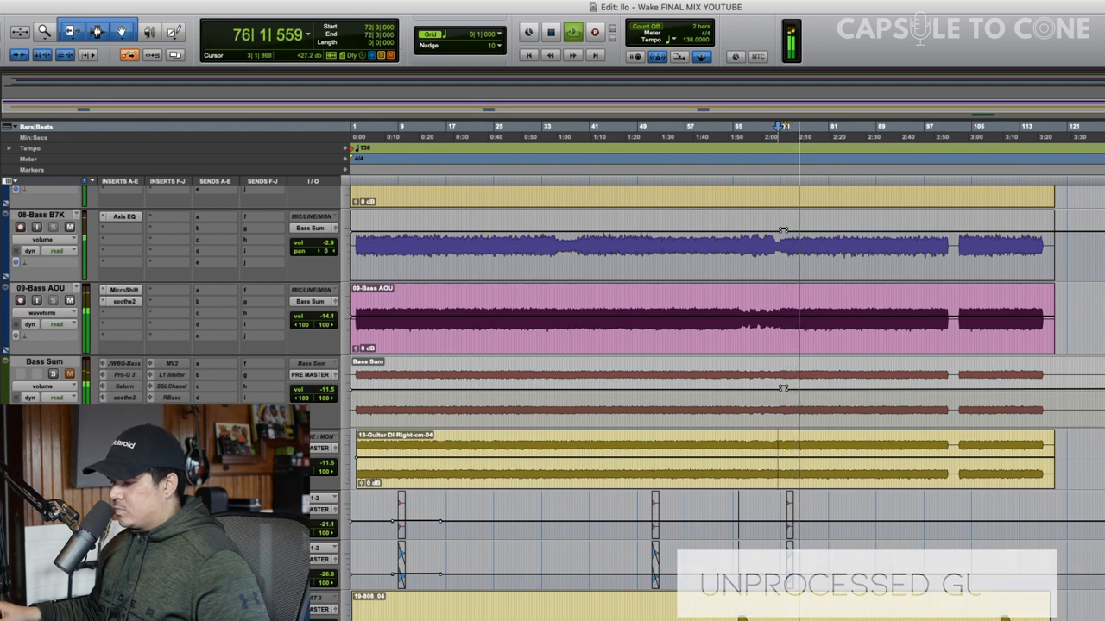
left_click(549, 31)
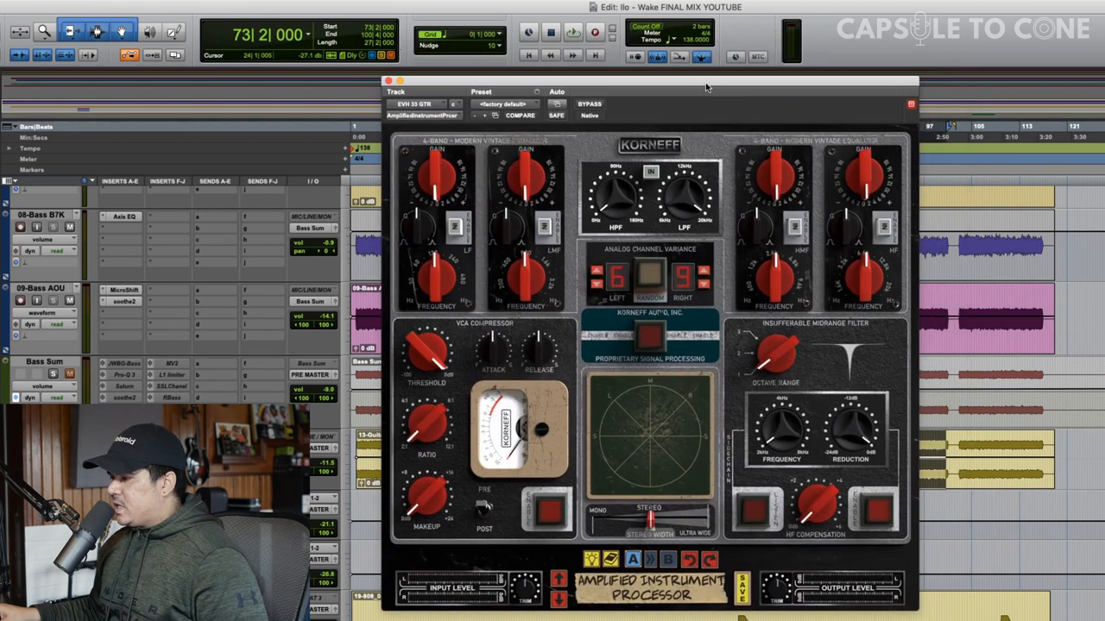
mouse_move(663, 249)
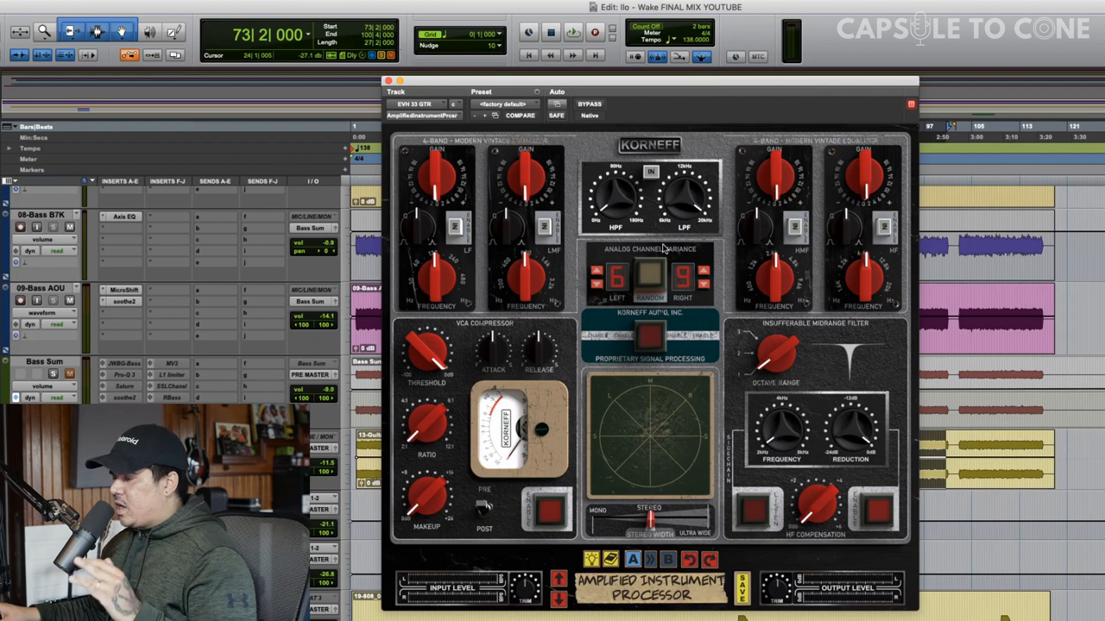
mouse_move(660, 146)
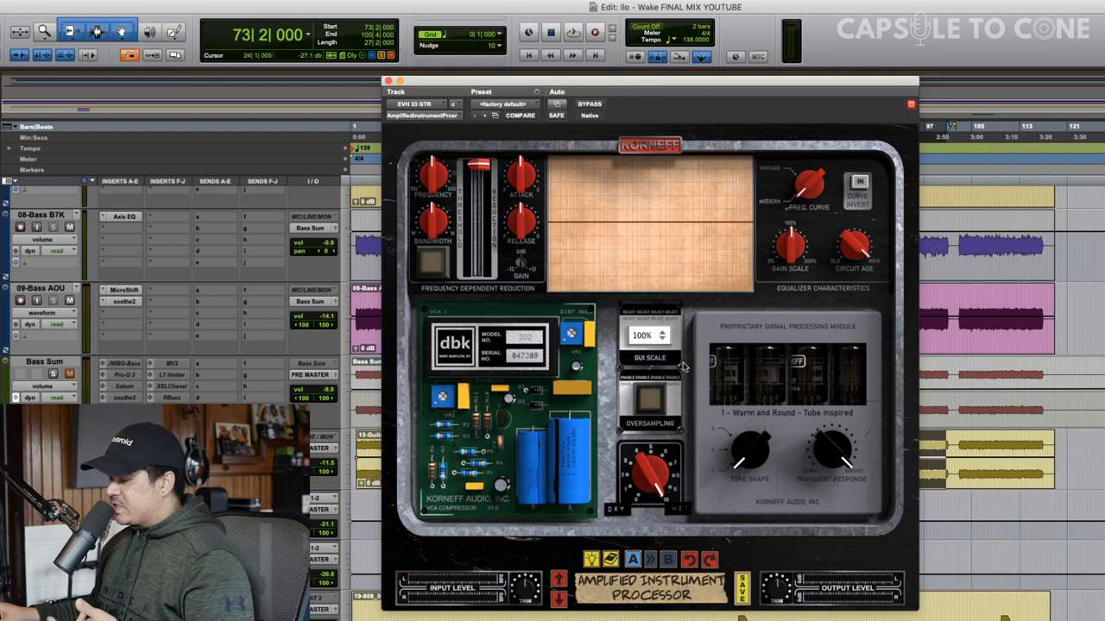
mouse_move(641, 148)
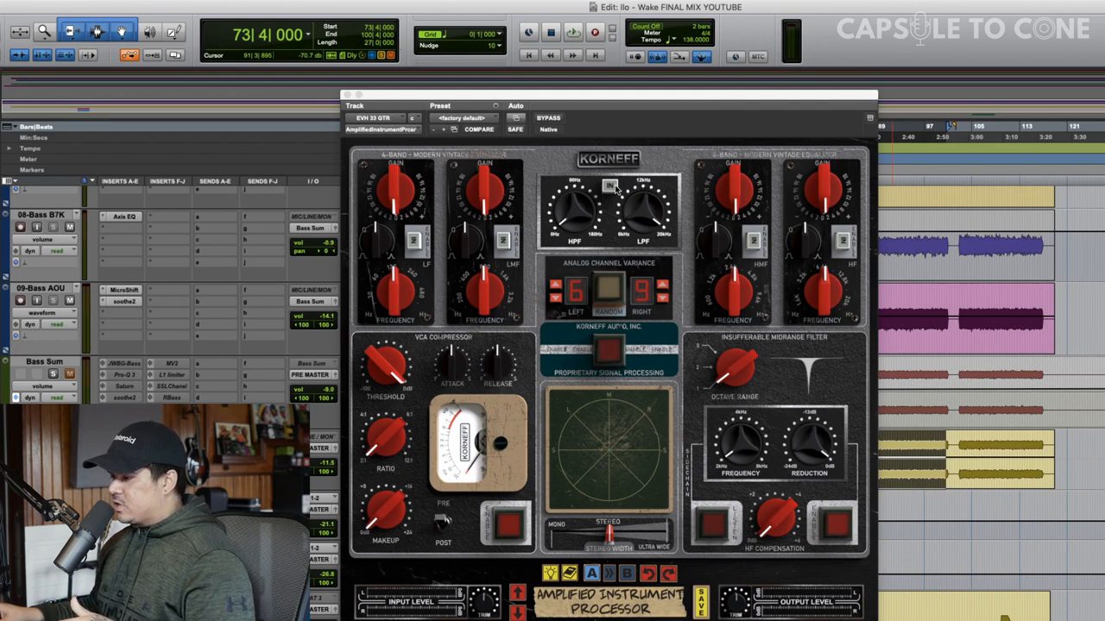
Nudge a front-panel knob so the processor leaves the factory default and COMPARE lights up.
left_click(609, 186)
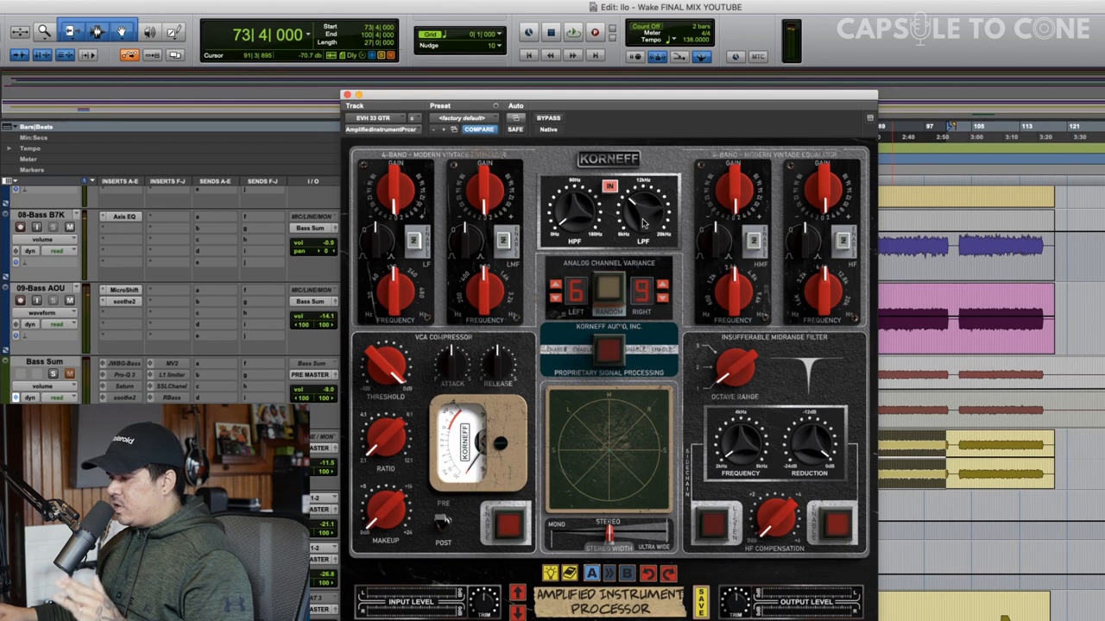
mouse_move(580, 221)
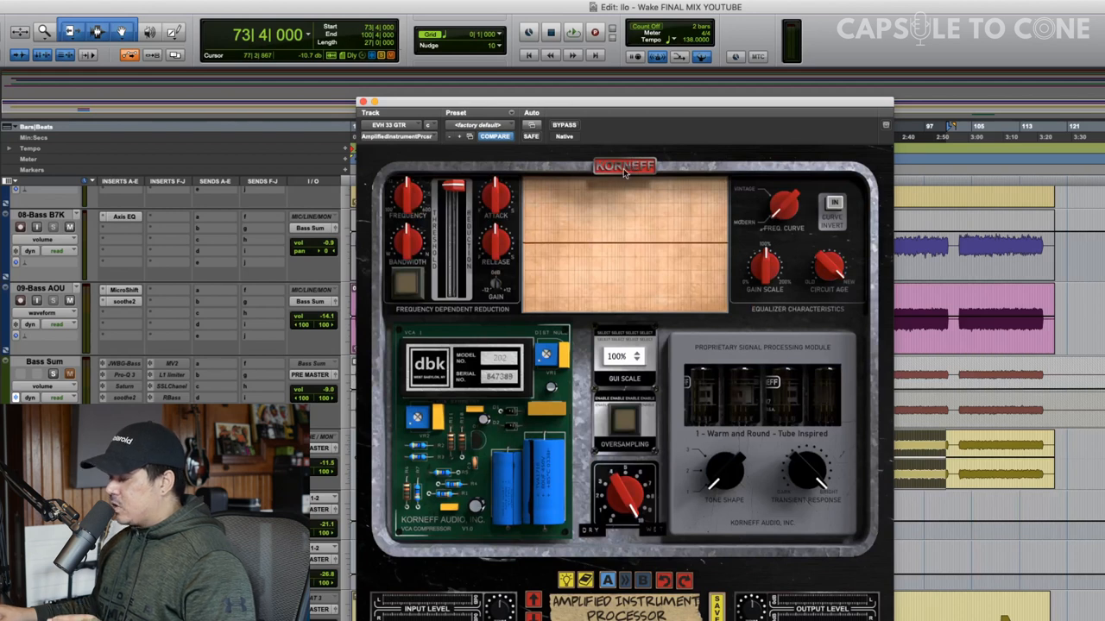
mouse_move(632, 183)
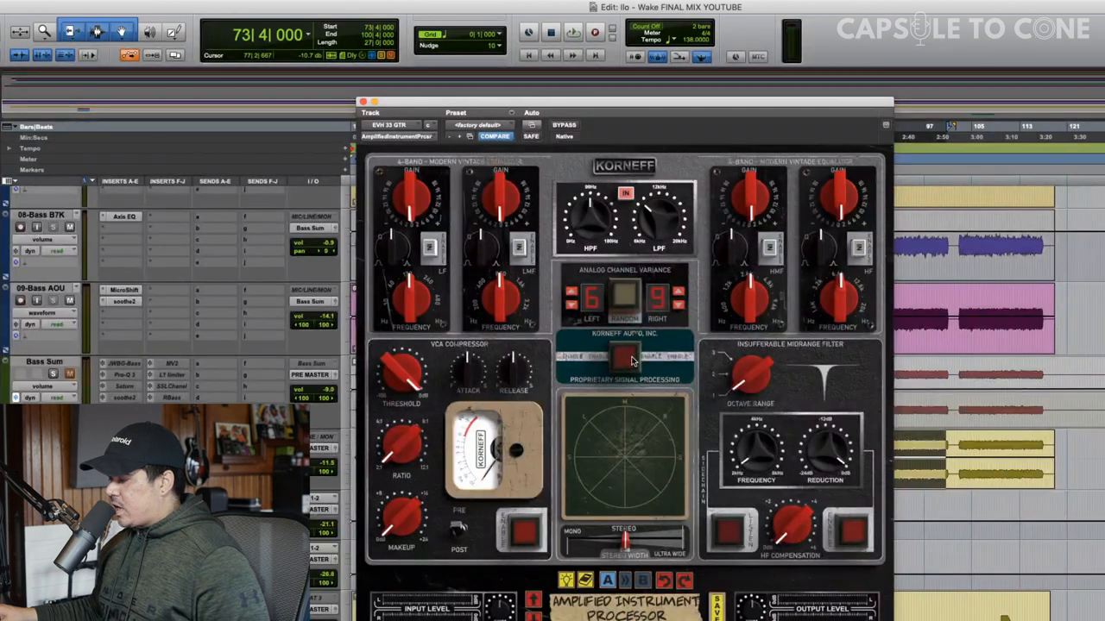
Play the guitars while the signal processing module is switched to 2 - Aggressive Midrange.
left_click(573, 33)
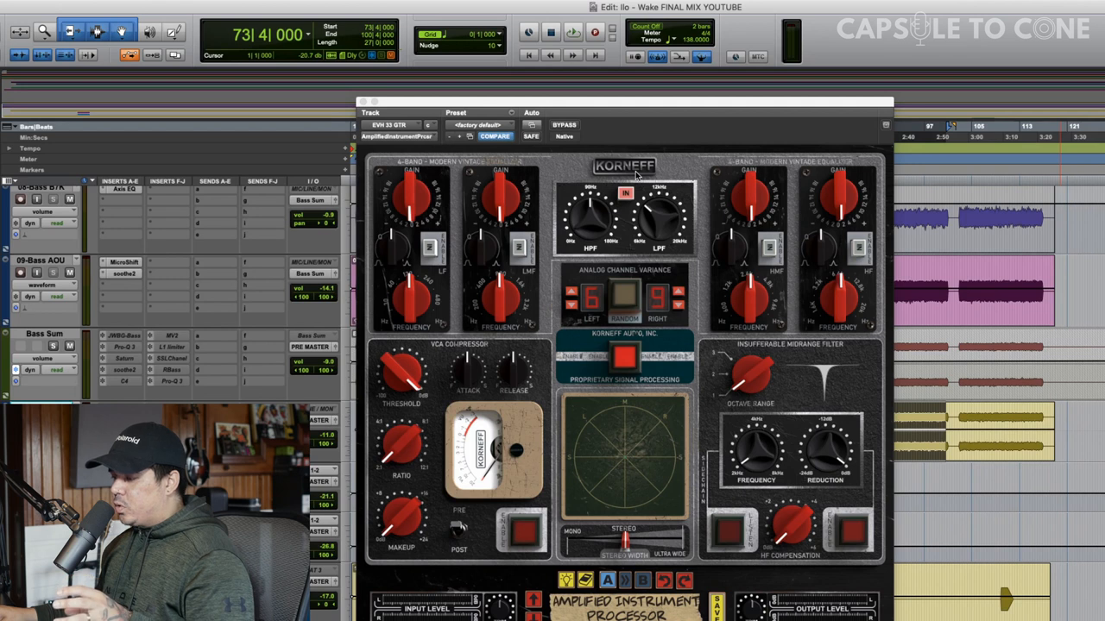
mouse_move(643, 171)
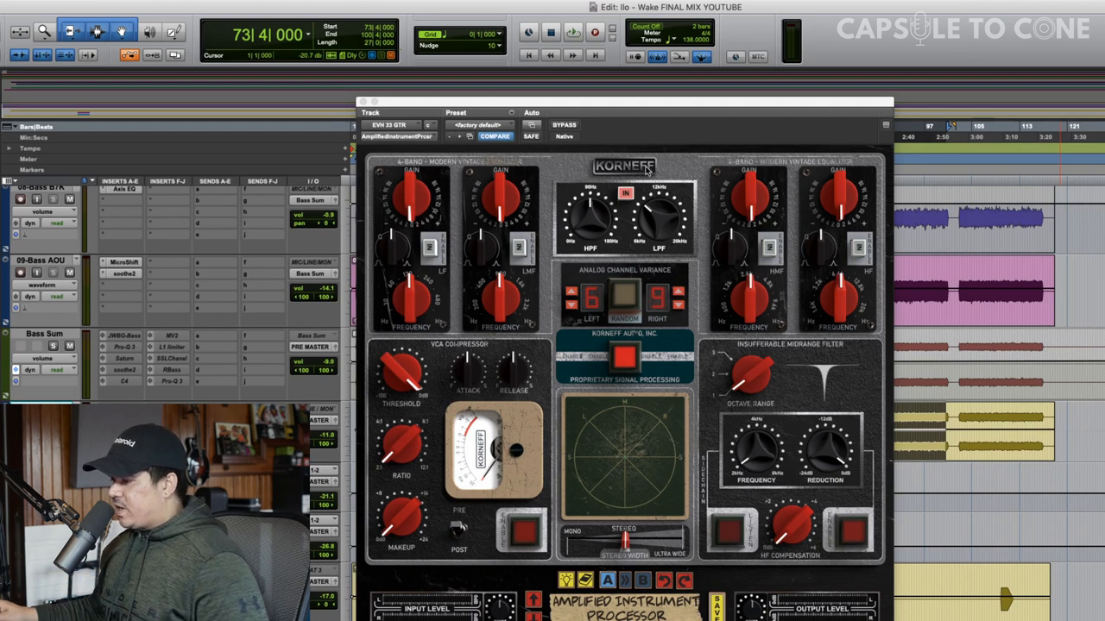
mouse_move(640, 173)
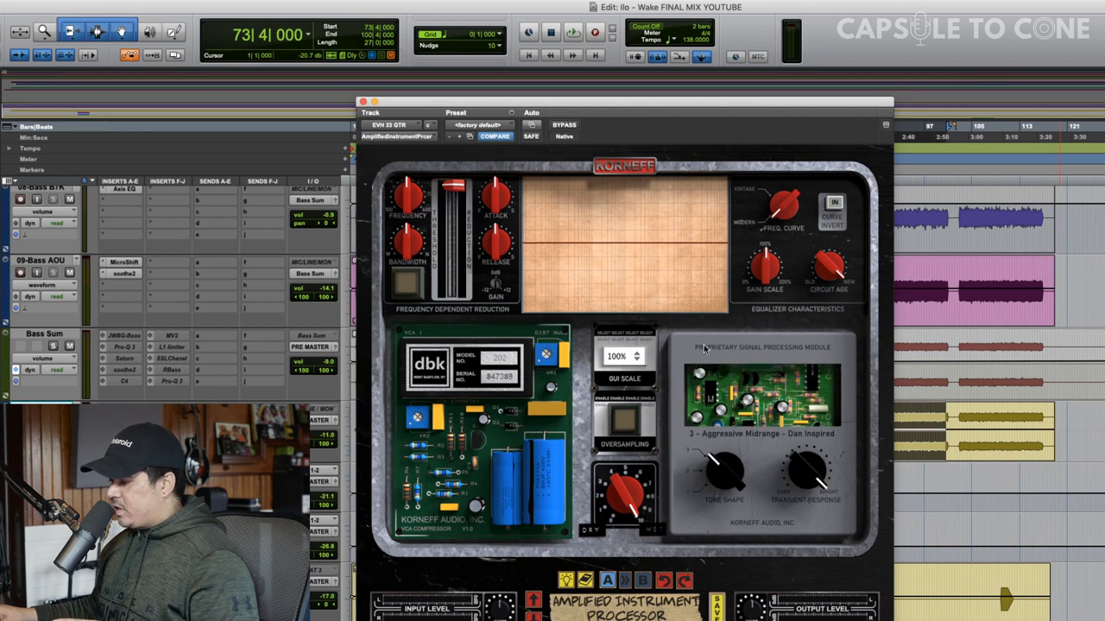
mouse_move(750, 445)
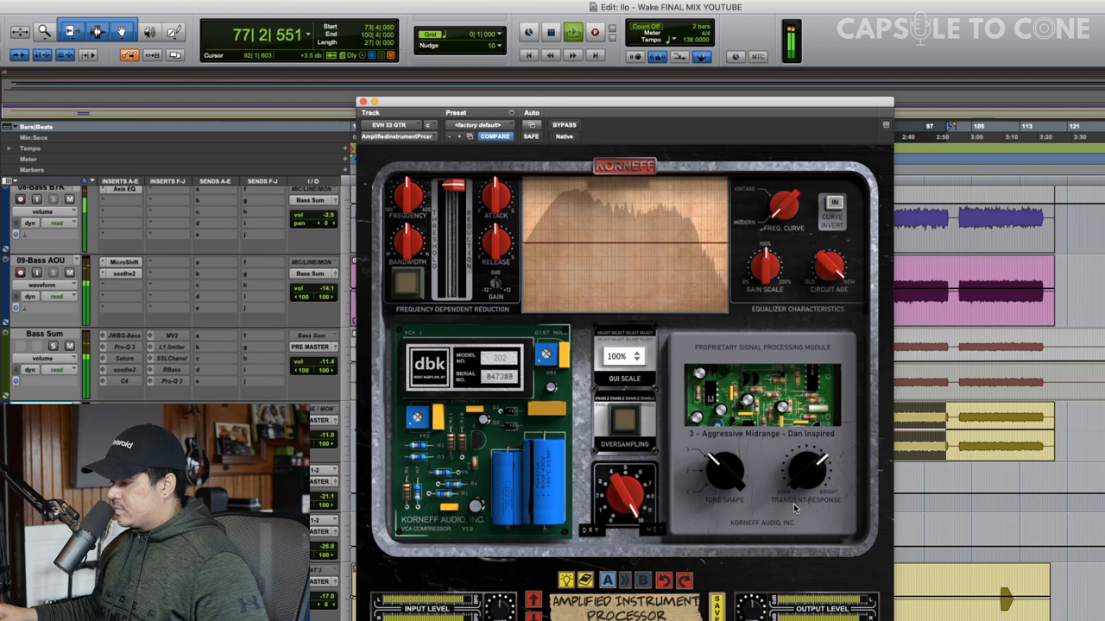
Flip the Korneff plugin from its back panel to the front panel via the logo.
left_click(563, 124)
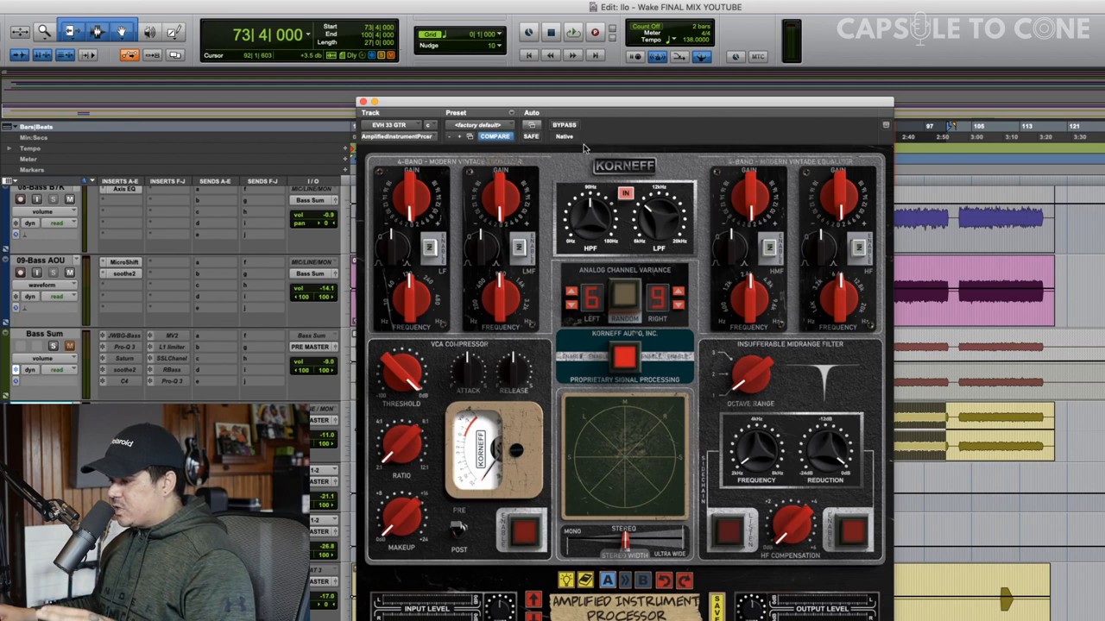
mouse_move(559, 148)
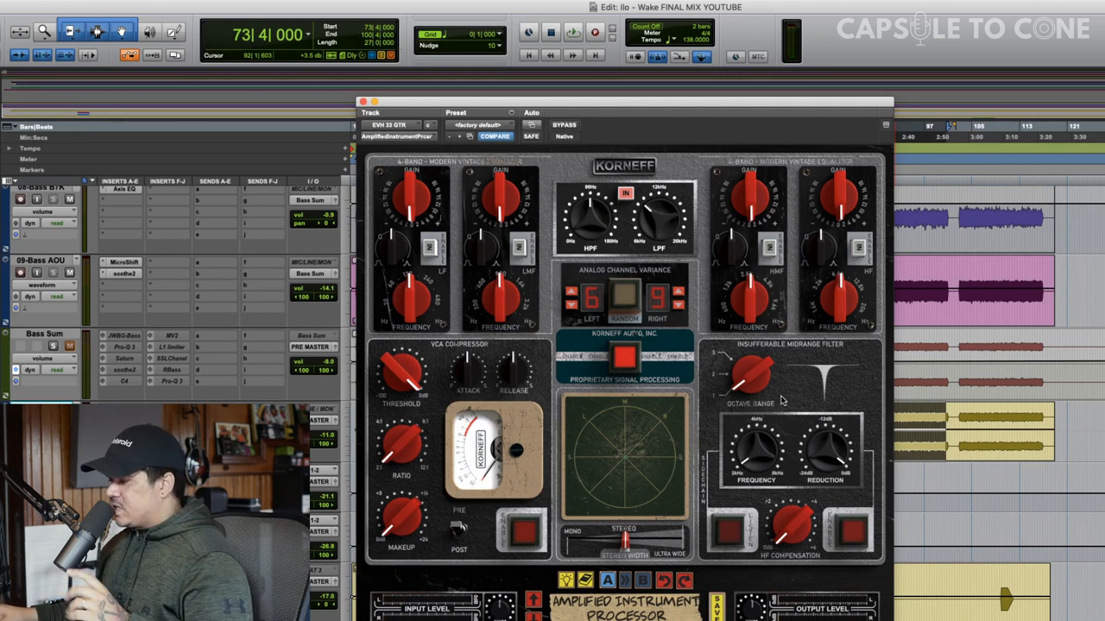
mouse_move(739, 362)
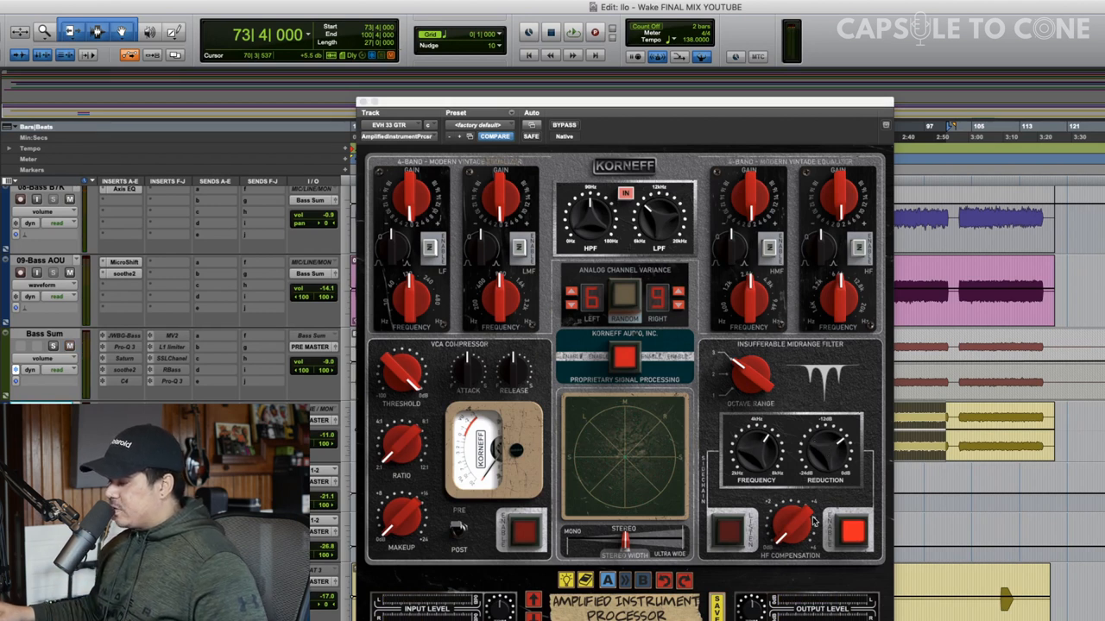
Set the midrange filter's HF Compensation during playback and A/B the guitars against bypass.
left_click(573, 31)
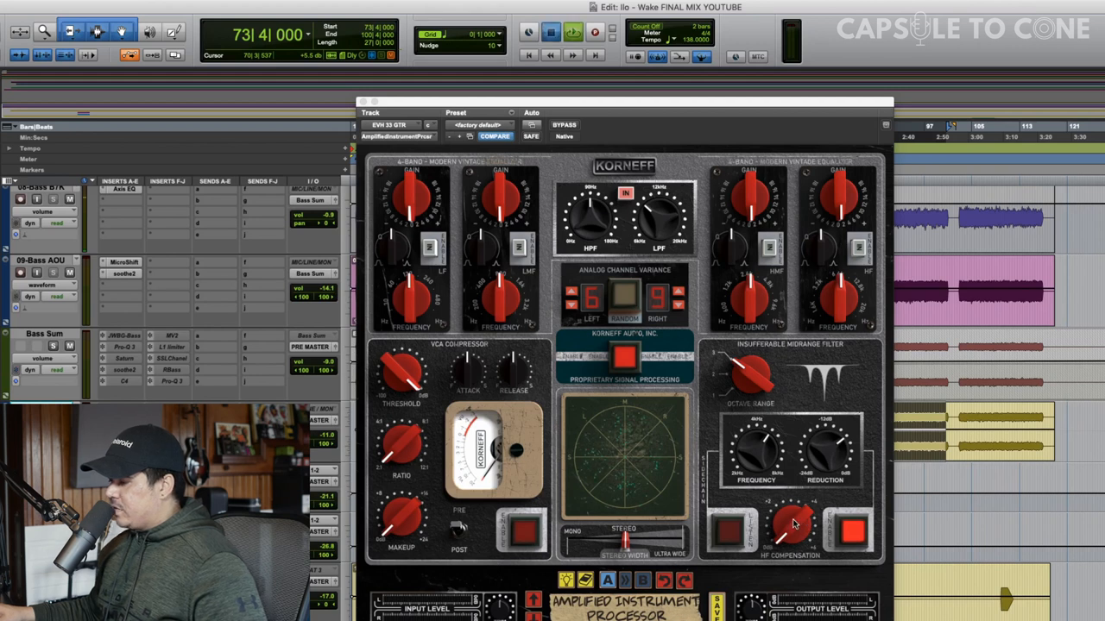
left_click_drag(792, 524, 798, 518)
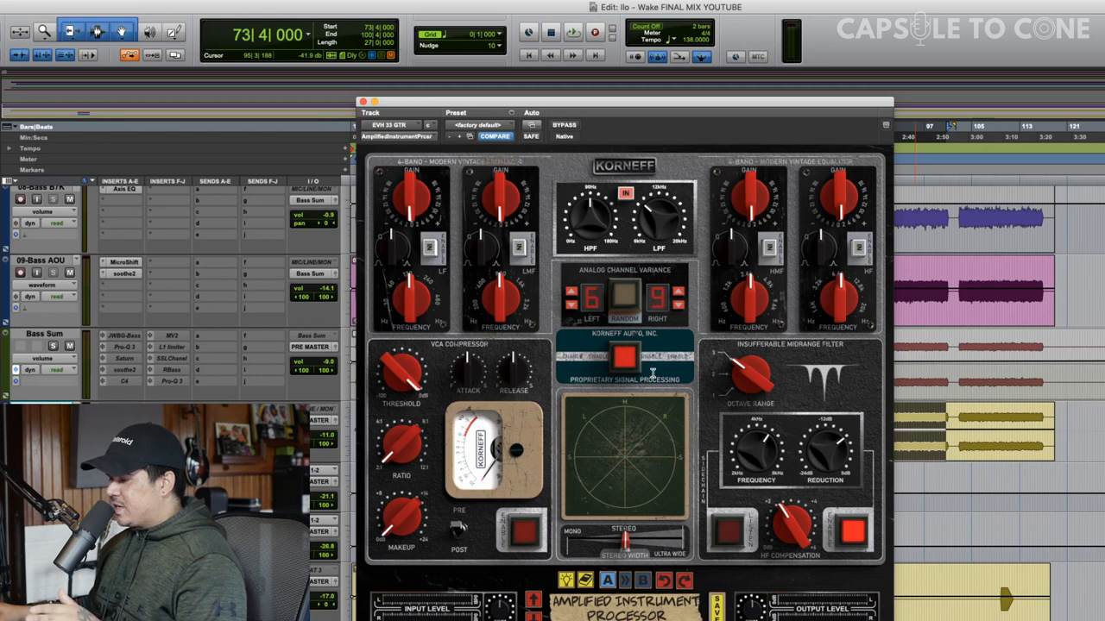
mouse_move(794, 388)
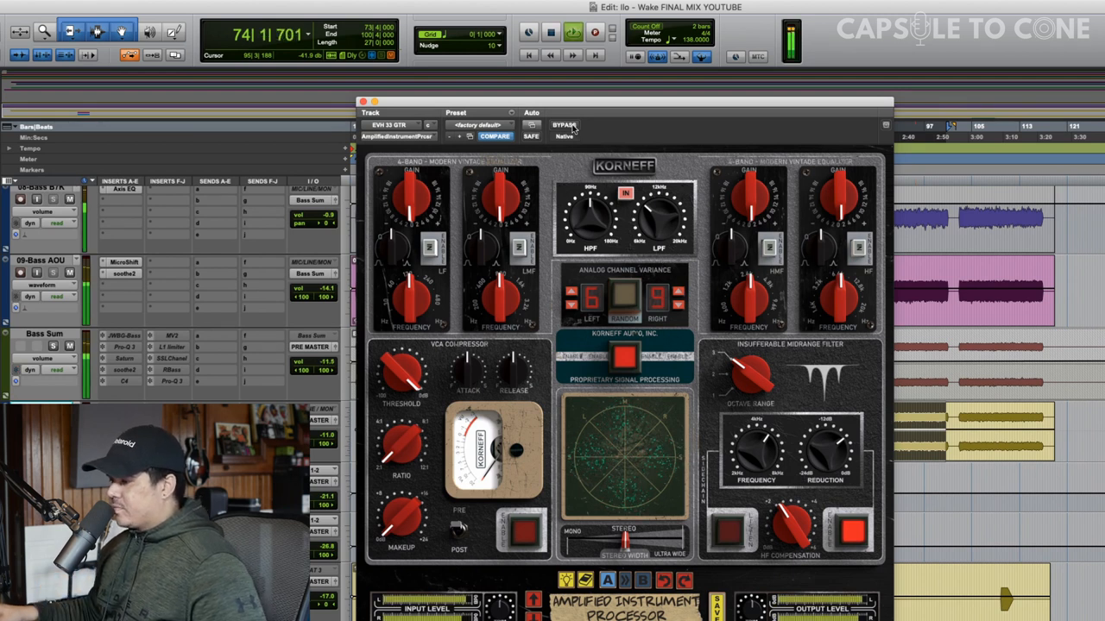
left_click(562, 126)
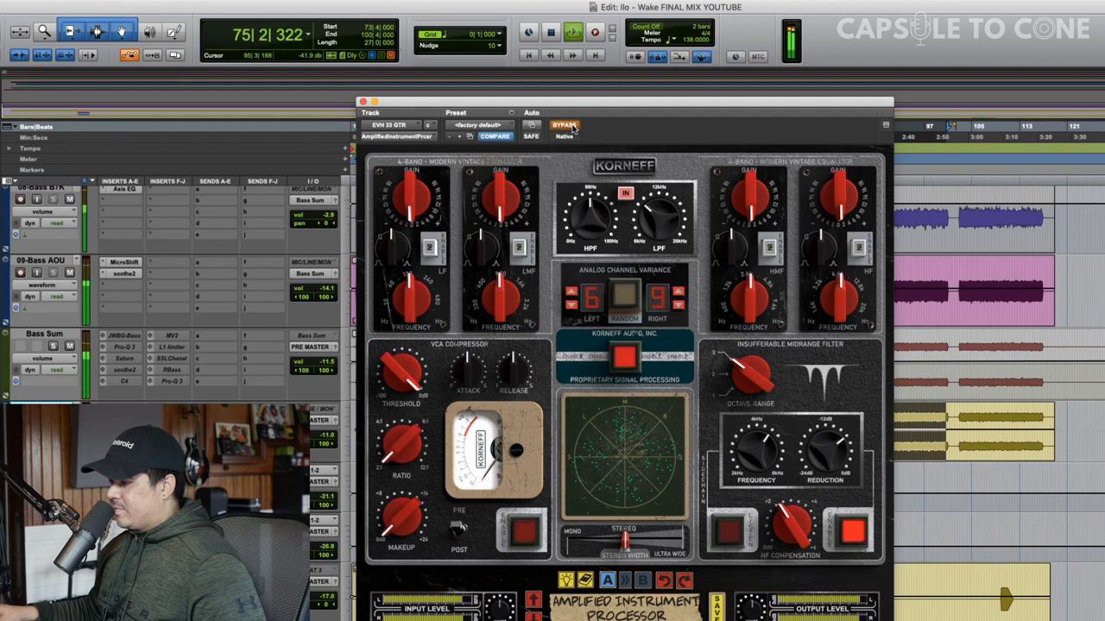
left_click(563, 126)
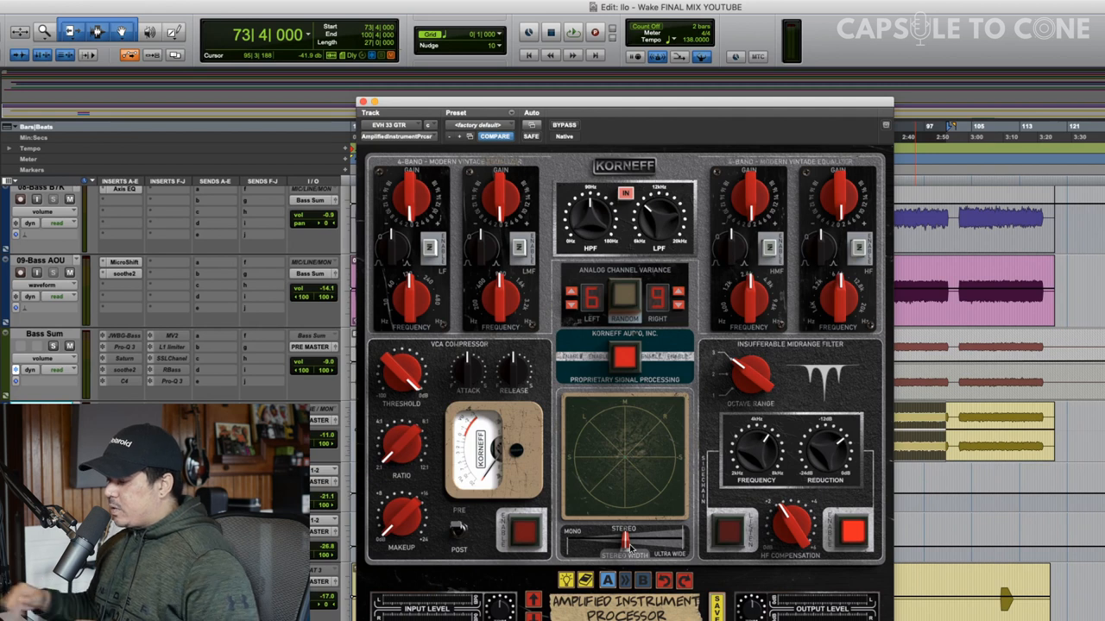
Play the guitar bus through the processor and fine-tune a front-panel control while listening.
left_click(573, 31)
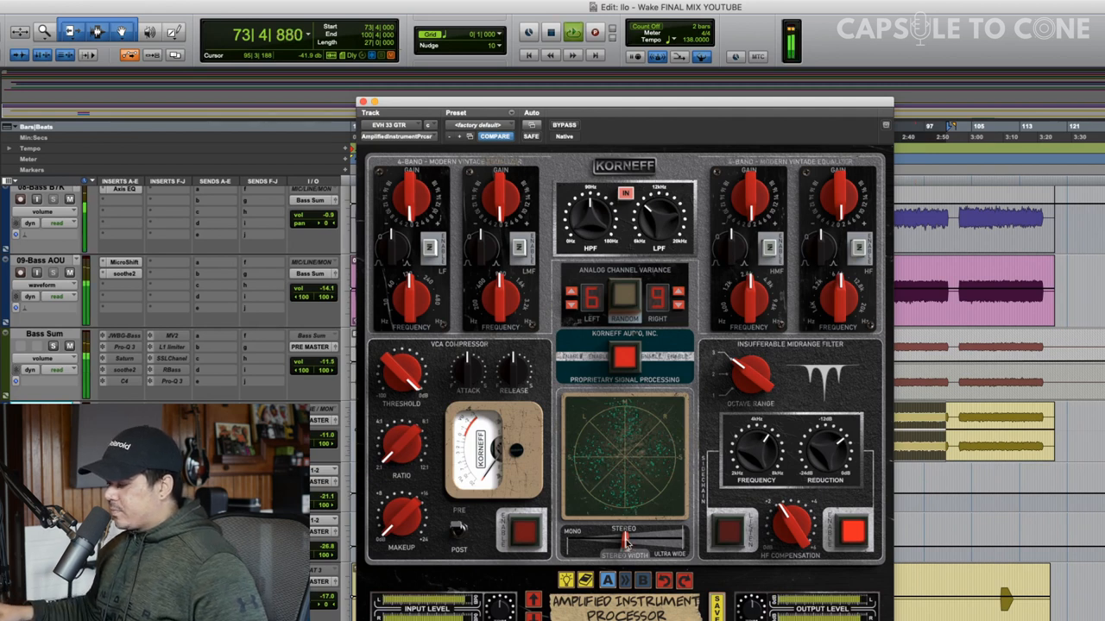
left_click_drag(625, 542, 629, 542)
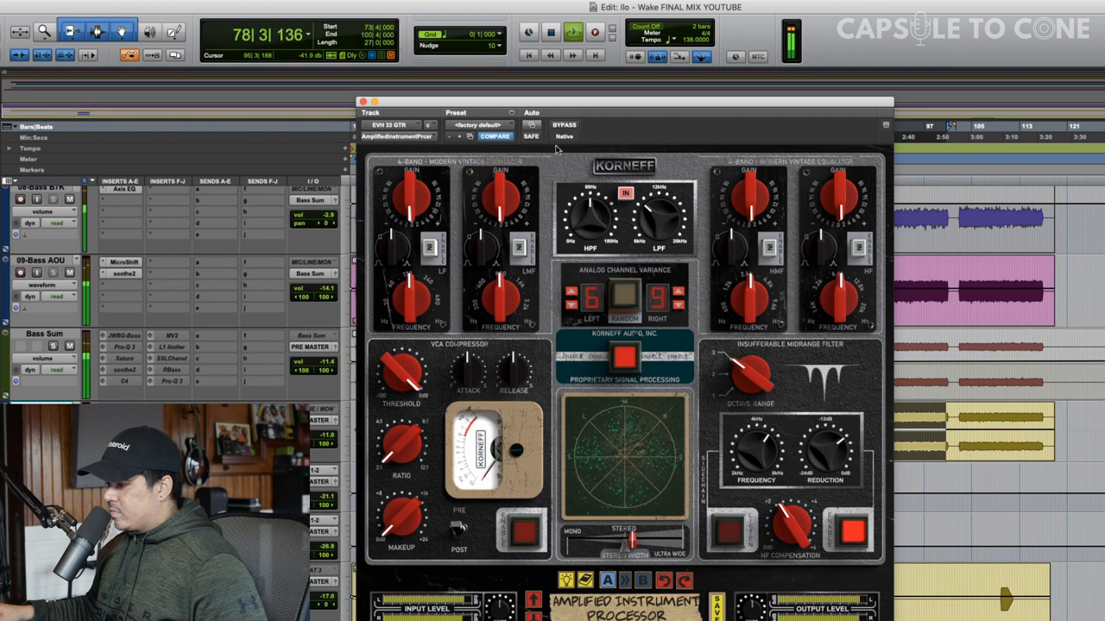
left_click(563, 124)
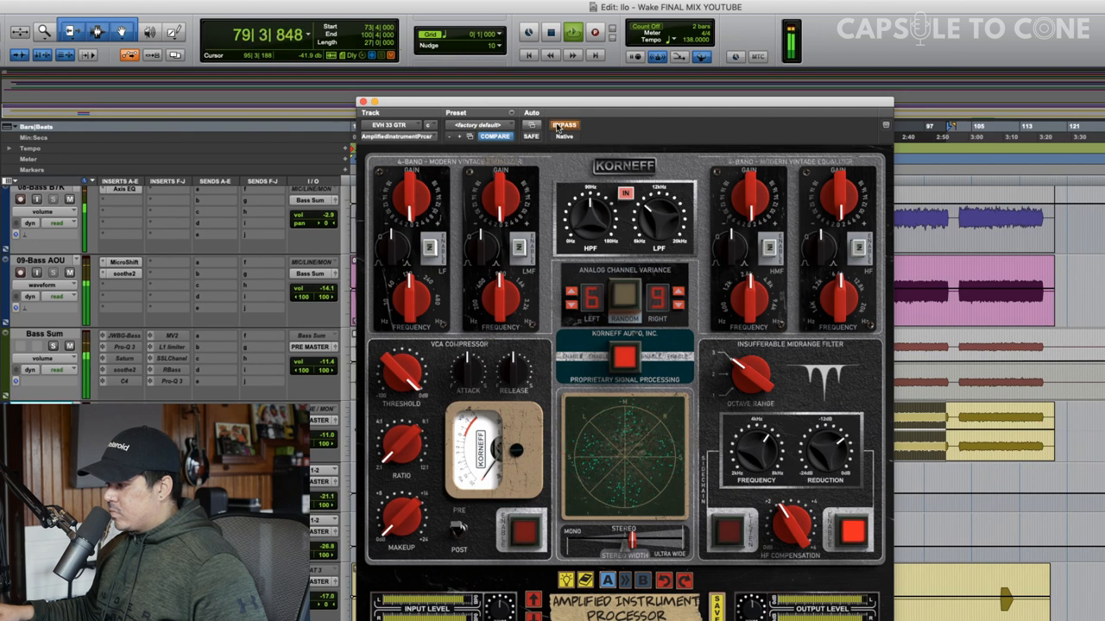
left_click(563, 124)
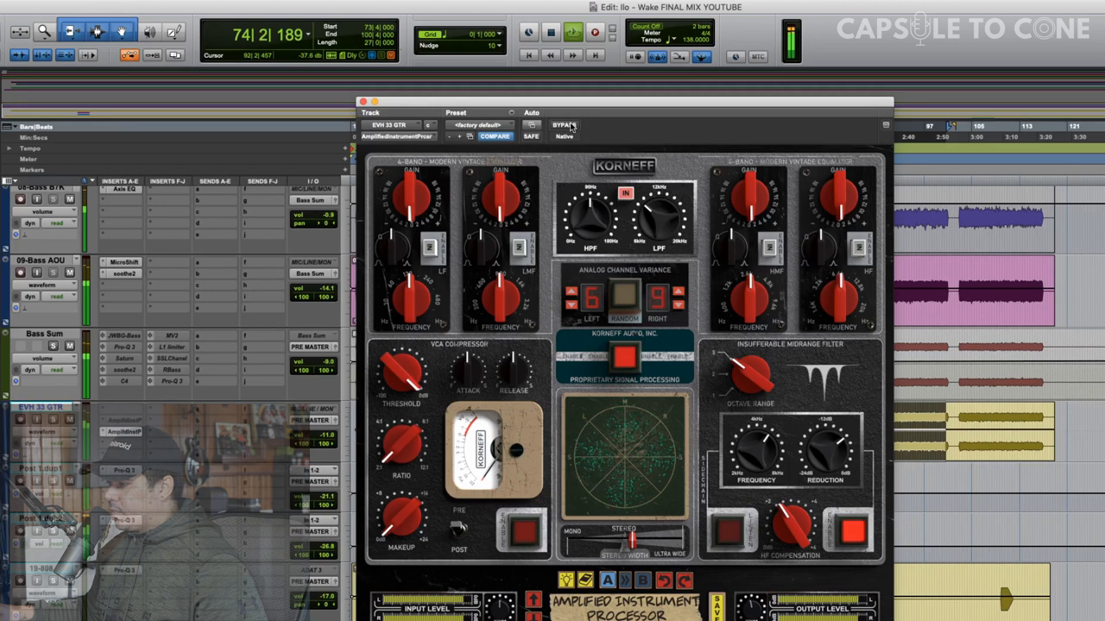
left_click(562, 124)
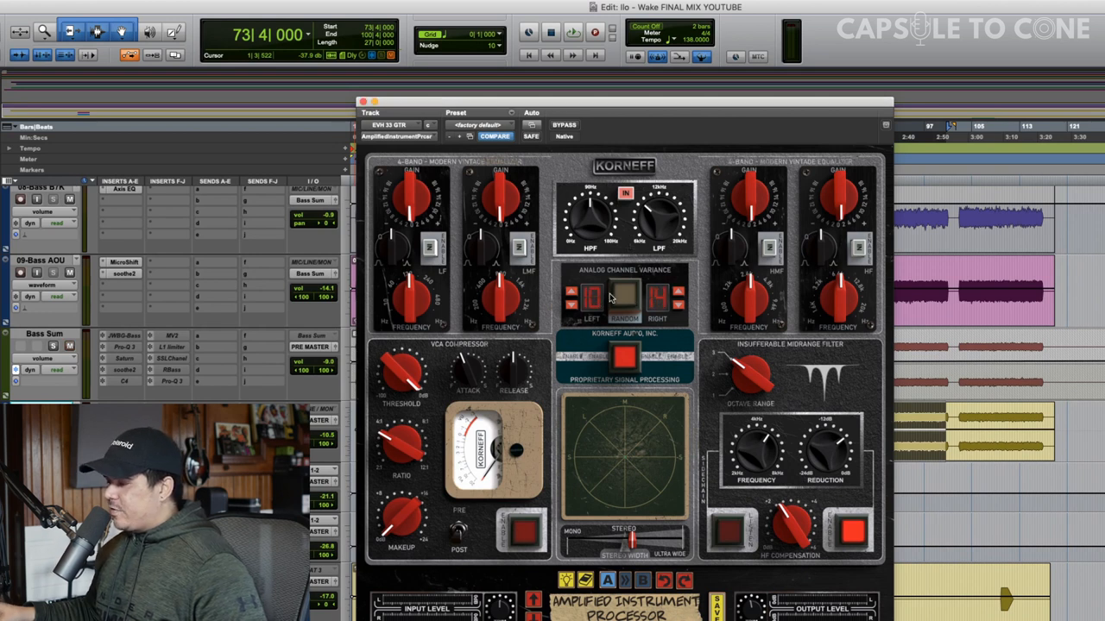
mouse_move(625, 297)
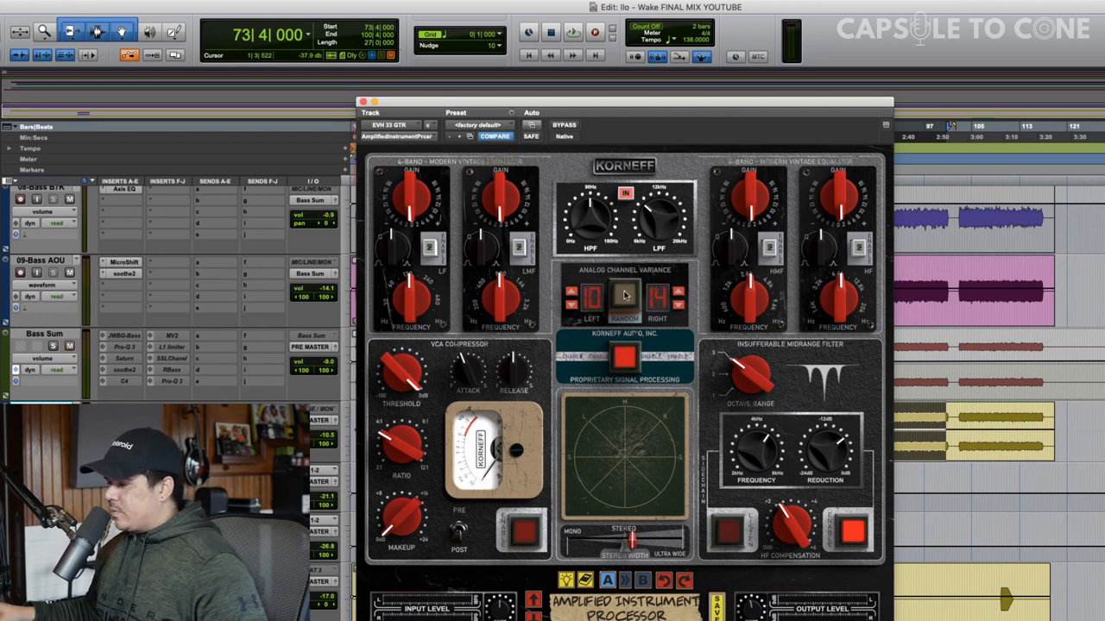
Step the Analog Channel Variance selector down to a lower left/right variance value.
left_click(573, 31)
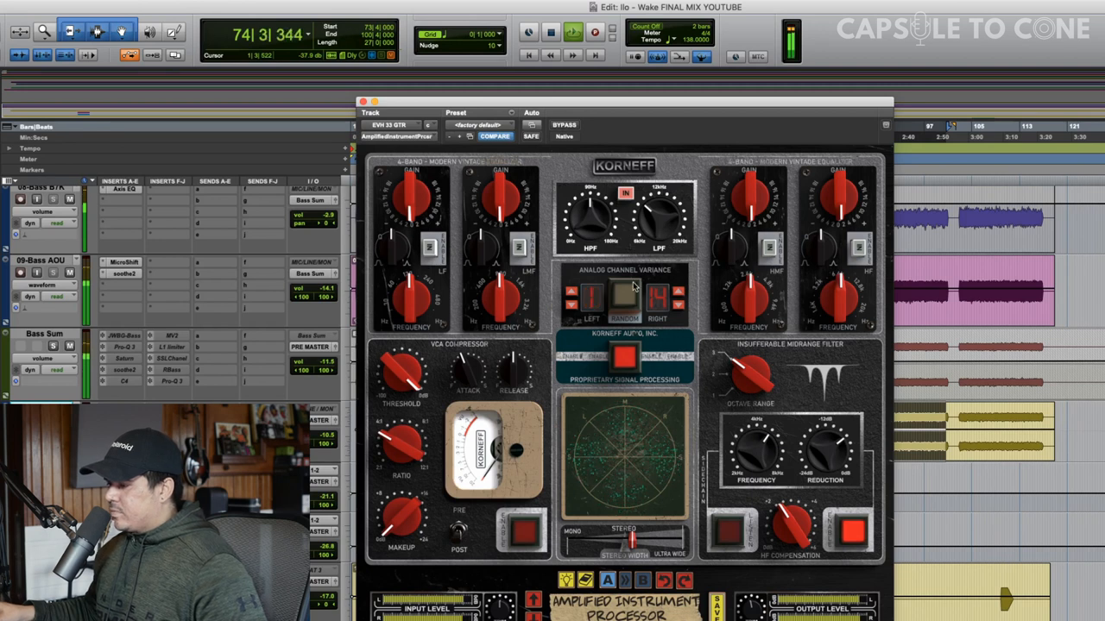
left_click(625, 297)
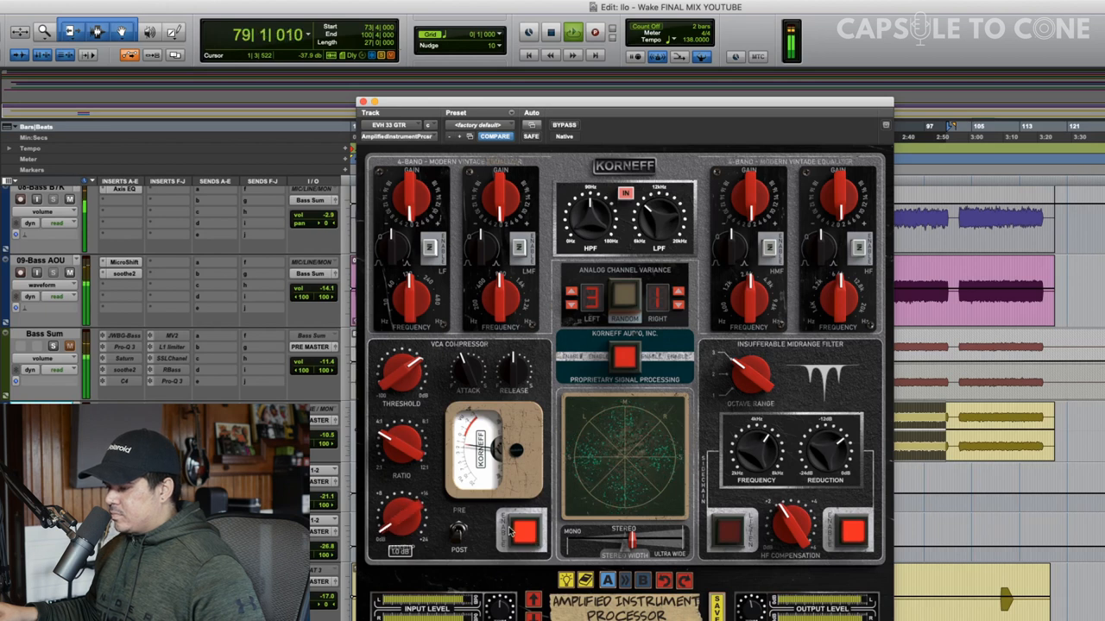
Adjust the VCA Compressor timing, then bypass the whole processor to hear the difference.
left_click(525, 532)
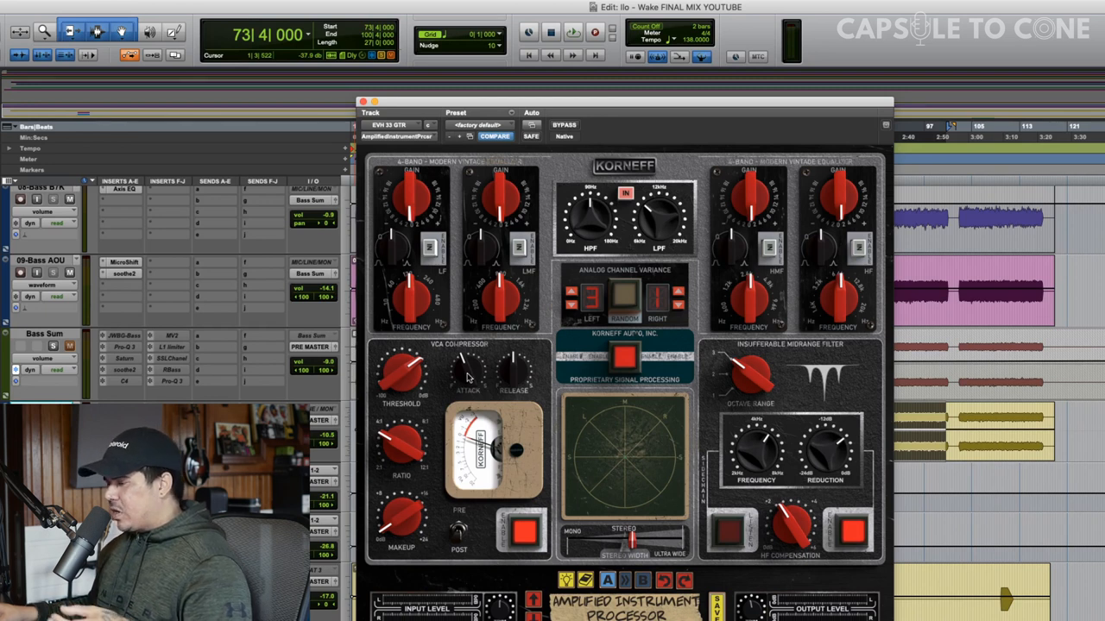
mouse_move(508, 373)
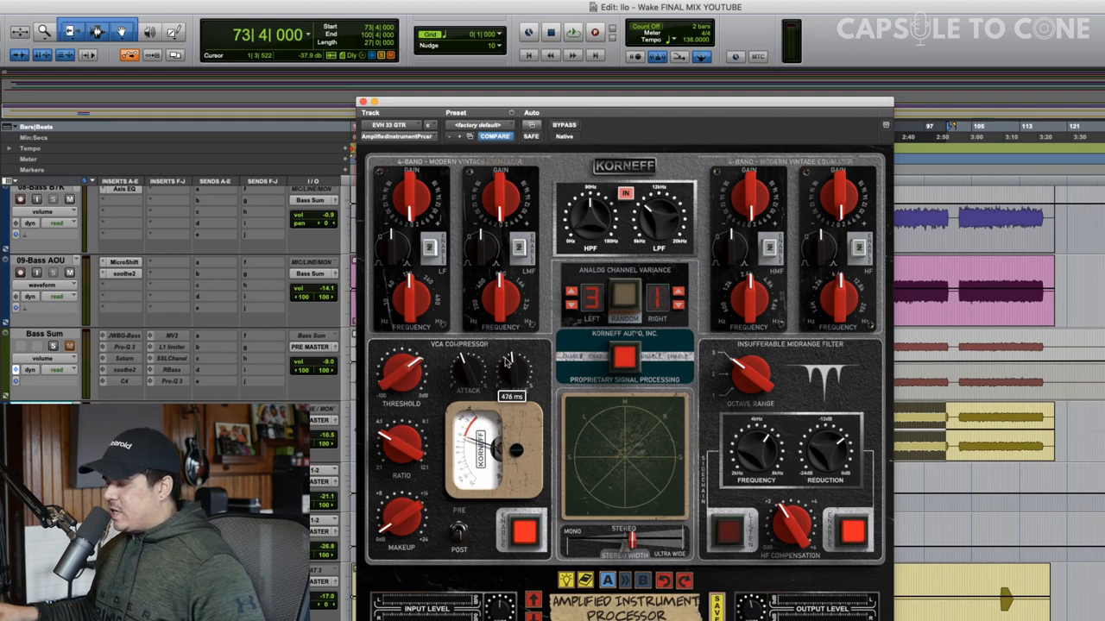
mouse_move(515, 486)
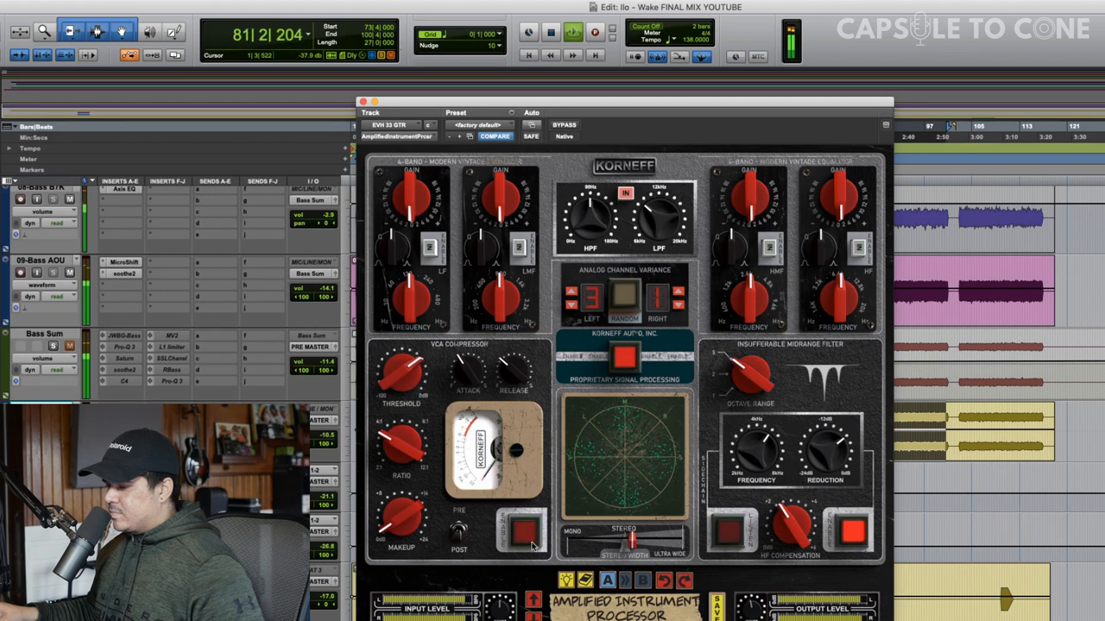
left_click(525, 531)
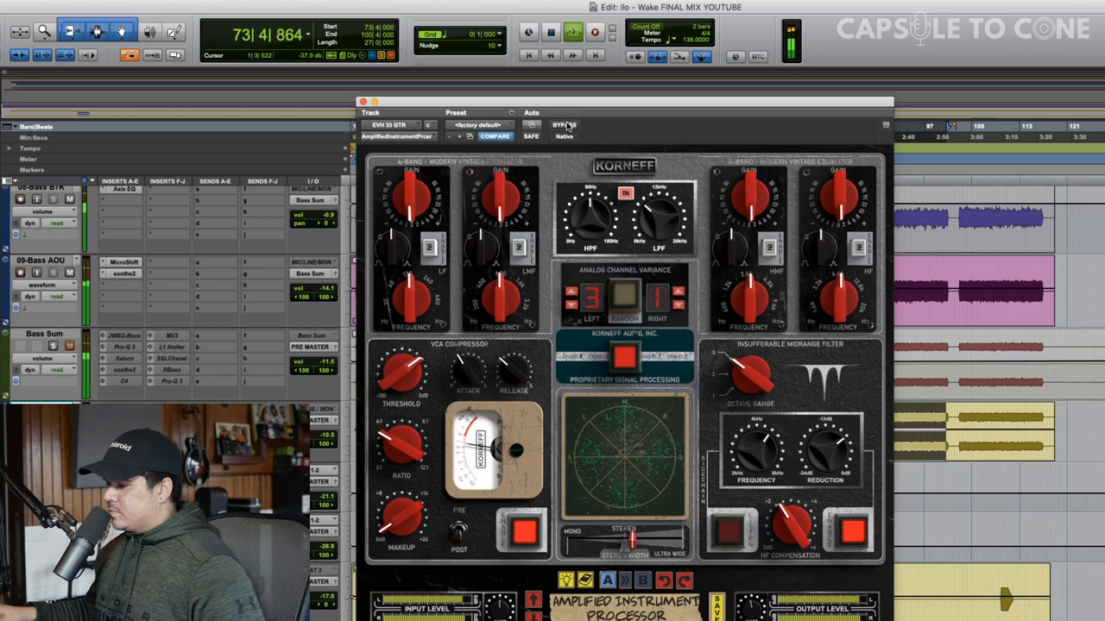
Disengage bypass so the Korneff processing is heard again and resume playback.
left_click(562, 124)
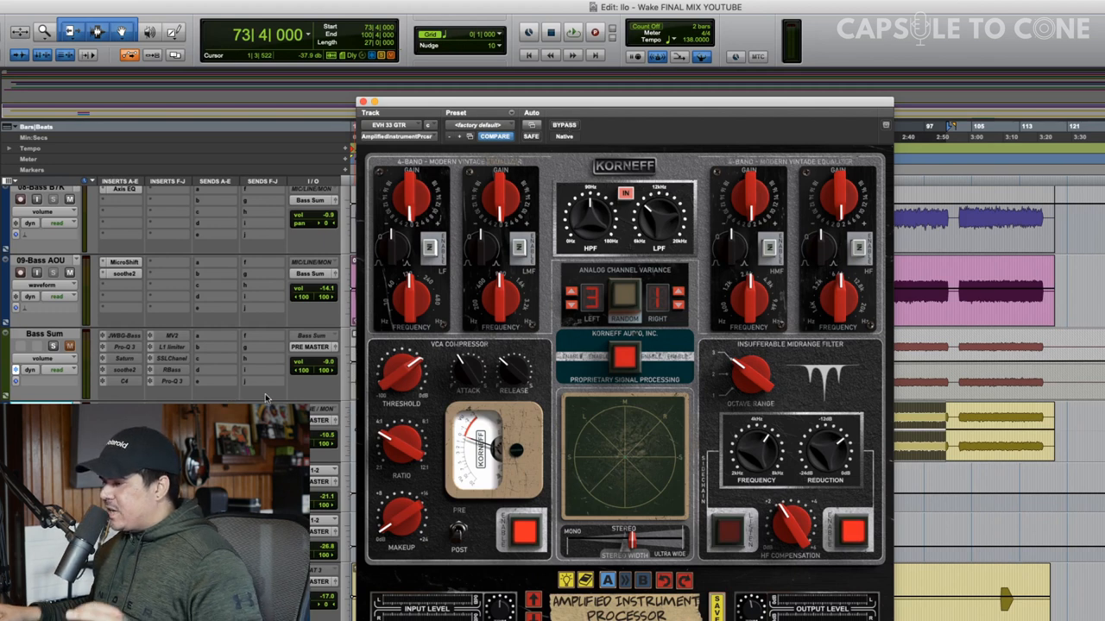
mouse_move(345, 302)
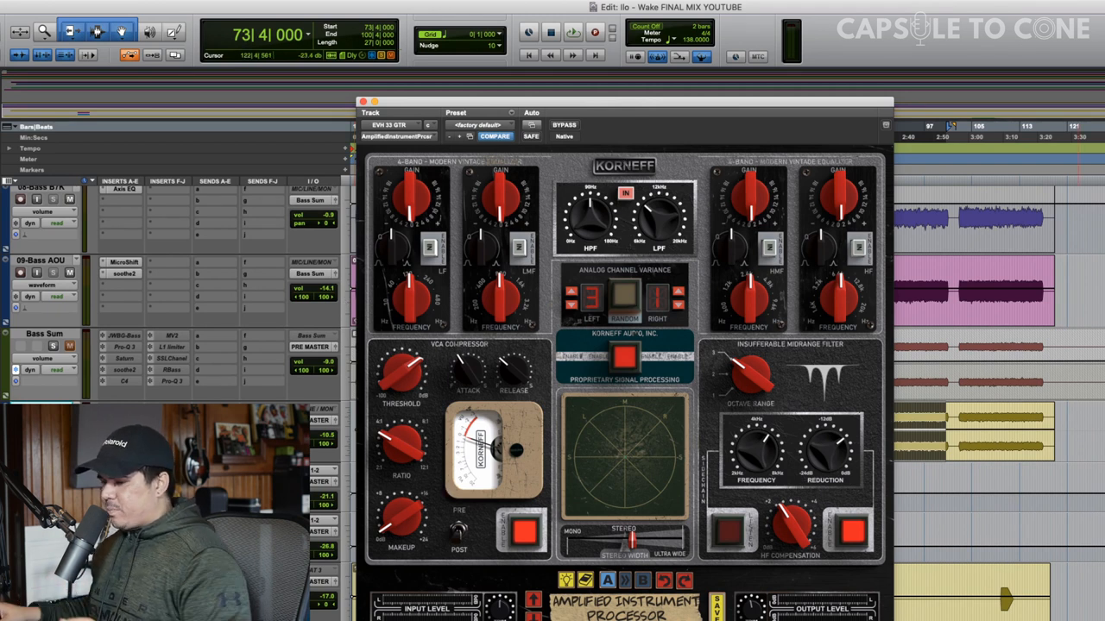
left_click(573, 31)
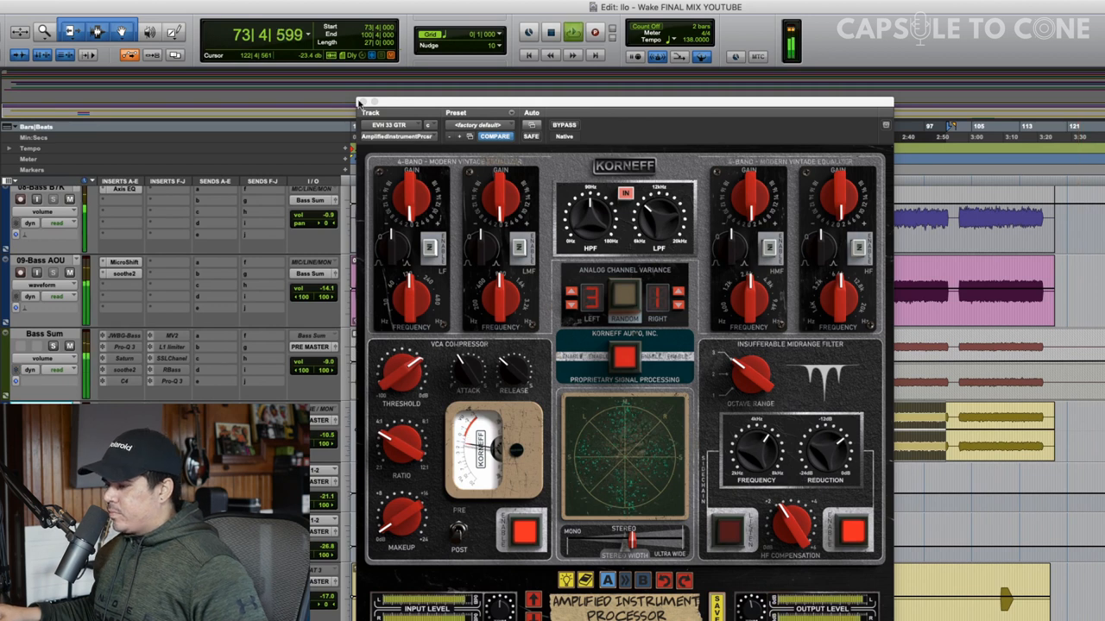
Retune the low EQ band's gain and frequency and the high-pass amount while the mix plays.
left_click(359, 102)
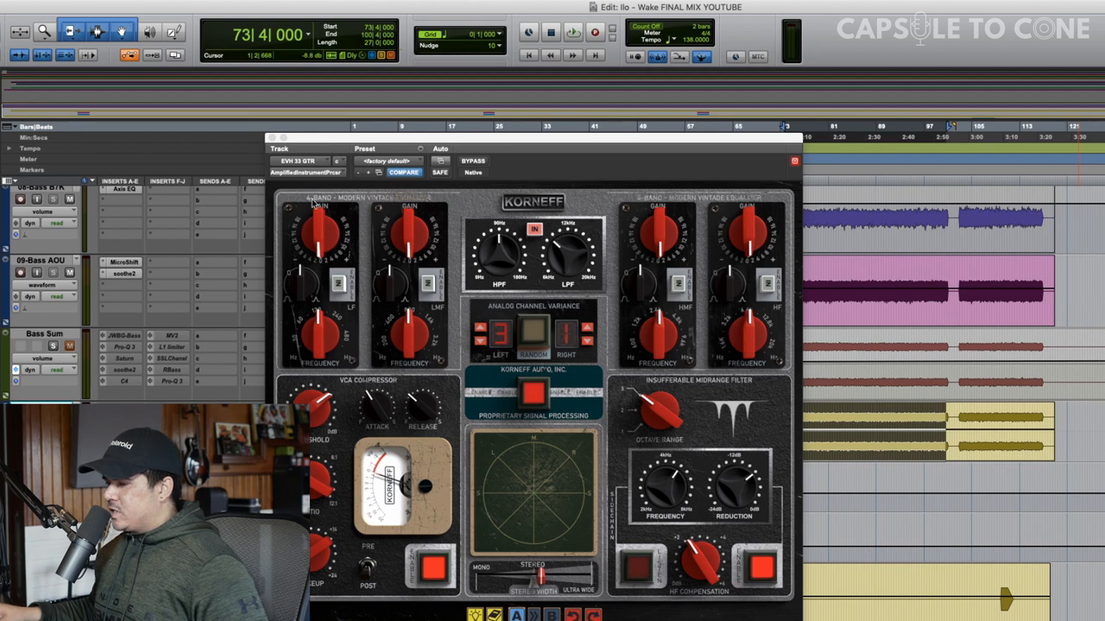
left_click(573, 31)
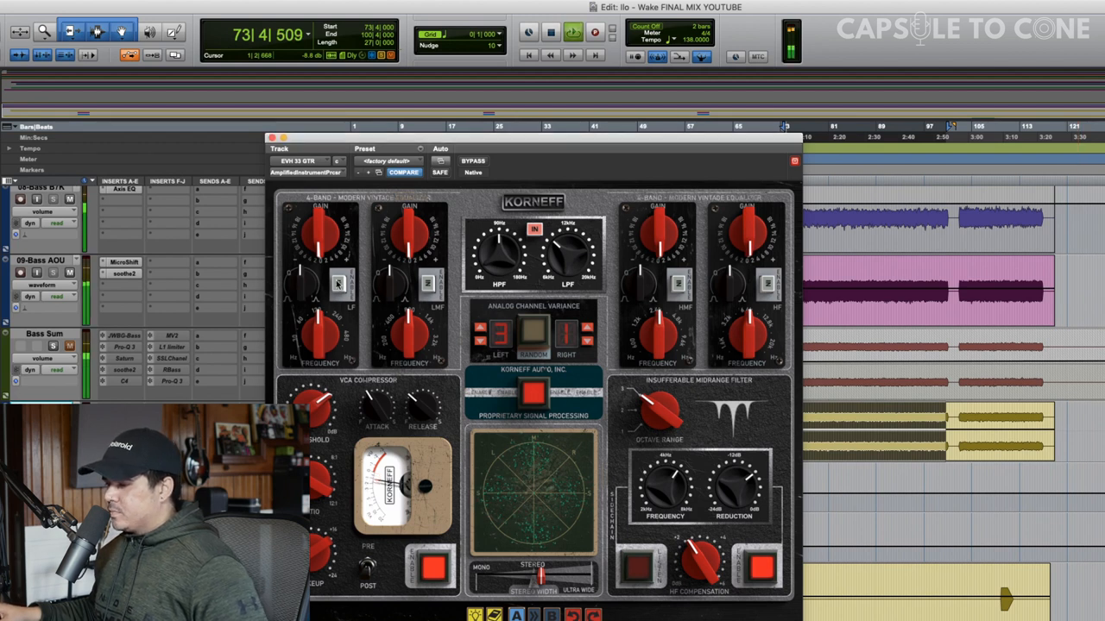
left_click_drag(321, 228, 317, 259)
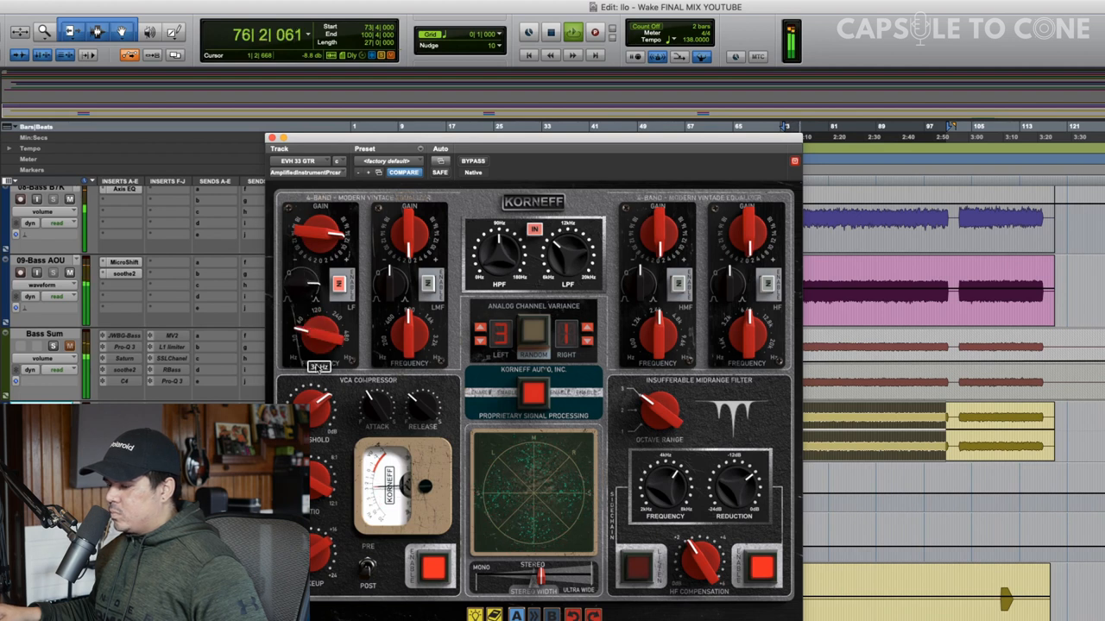
left_click_drag(320, 337, 324, 328)
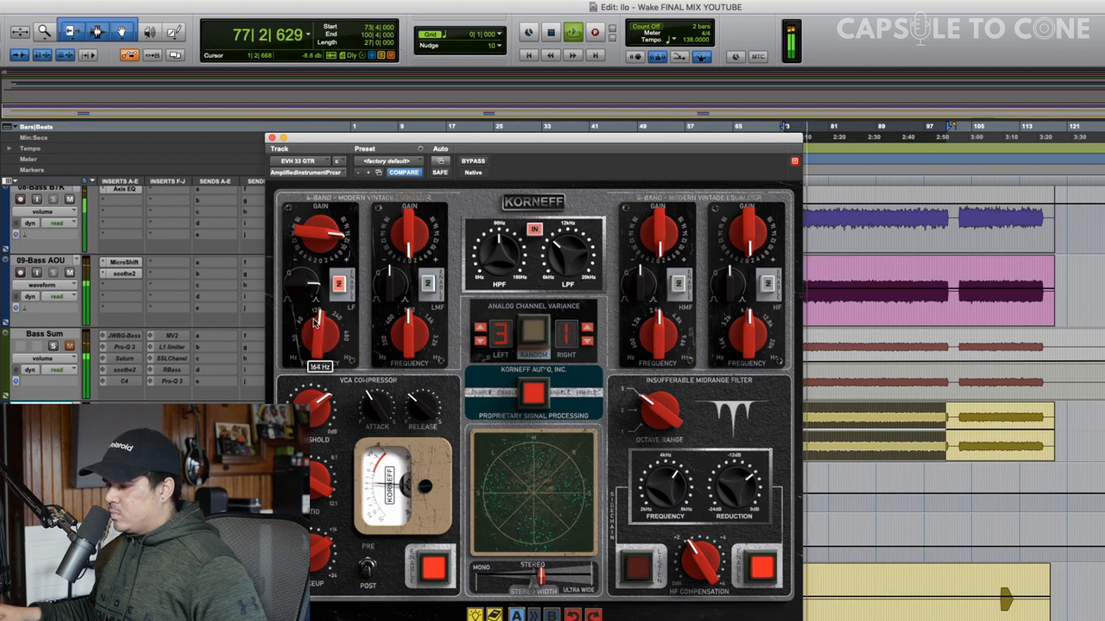
left_click_drag(319, 325, 319, 331)
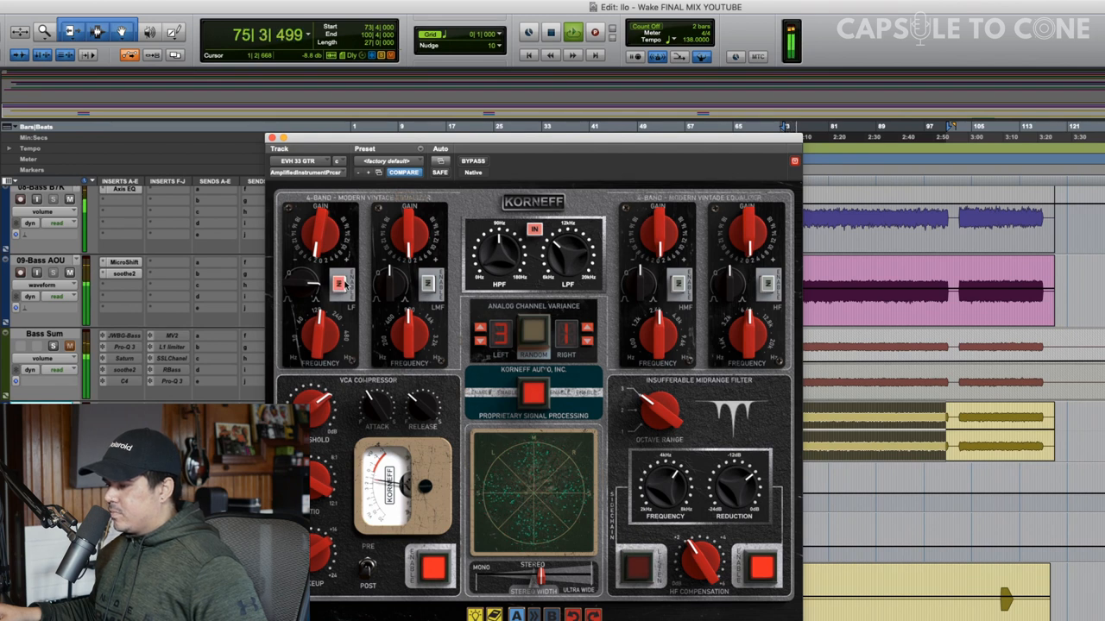
left_click_drag(319, 233, 324, 262)
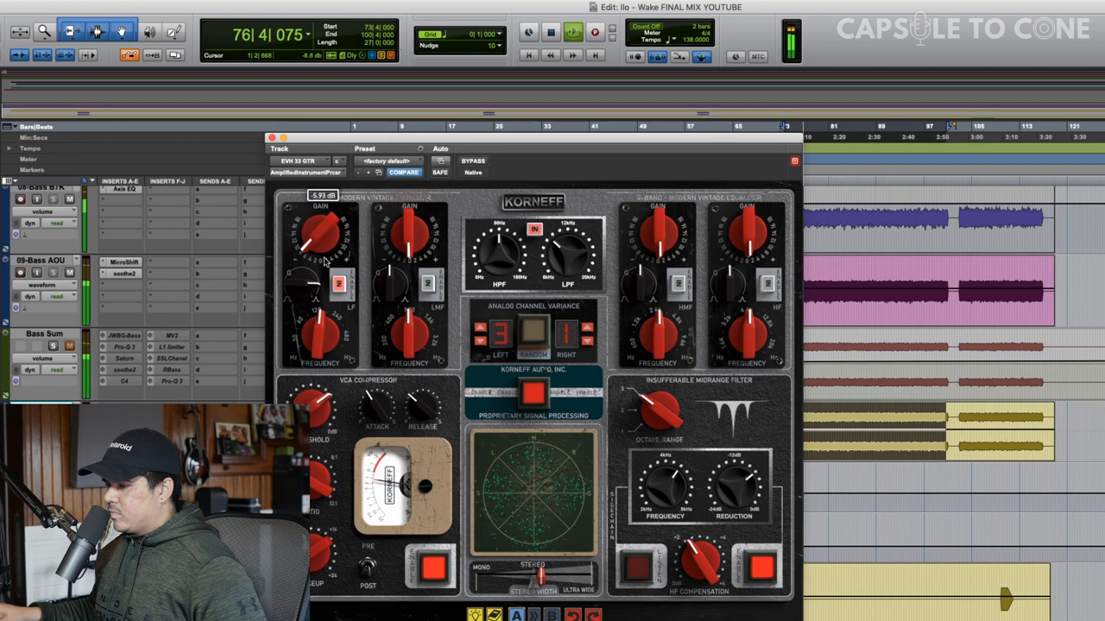
left_click_drag(319, 233, 325, 250)
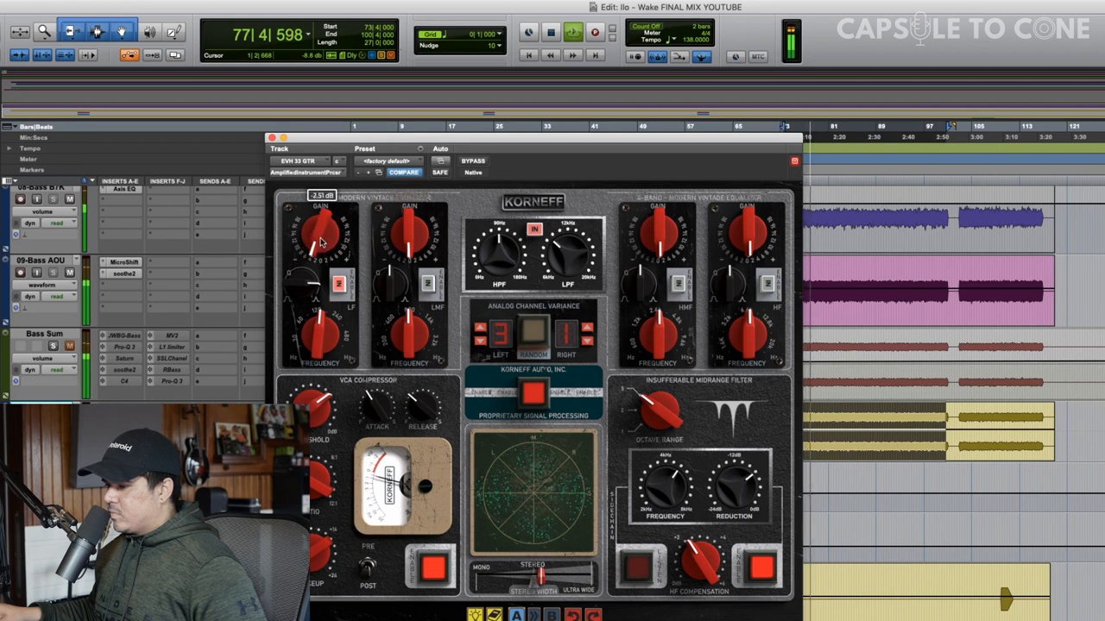
left_click_drag(321, 242, 326, 228)
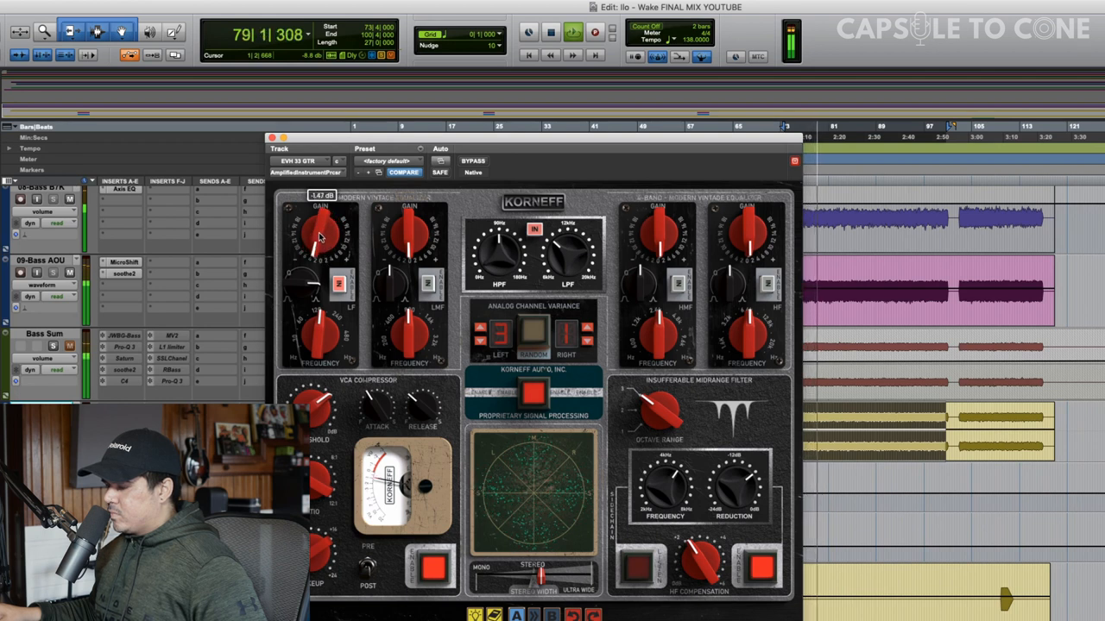
left_click(339, 285)
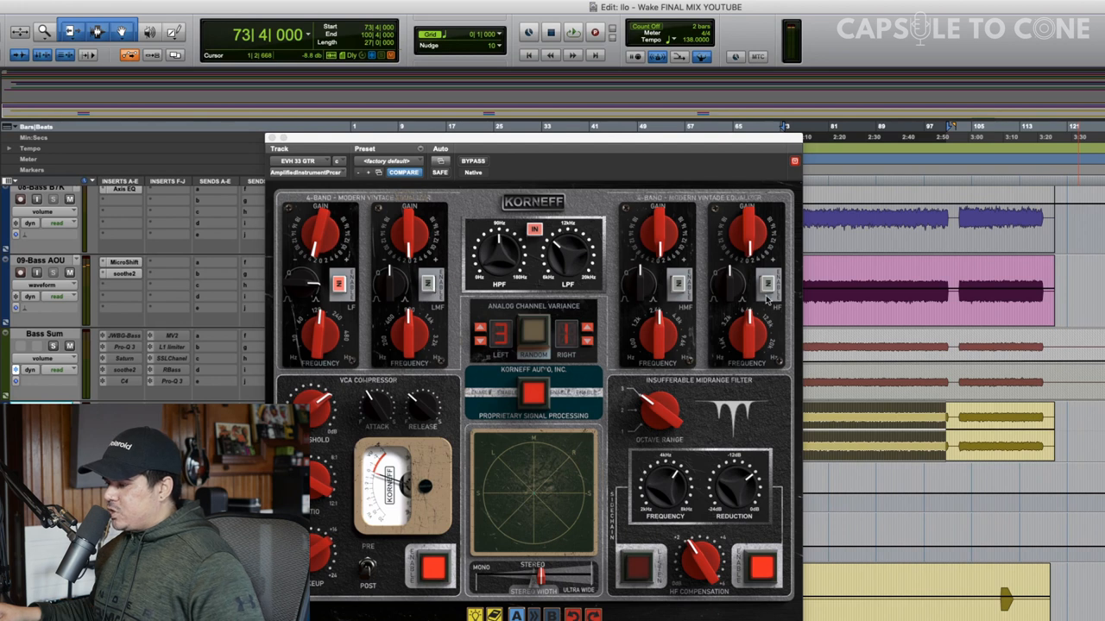
mouse_move(559, 304)
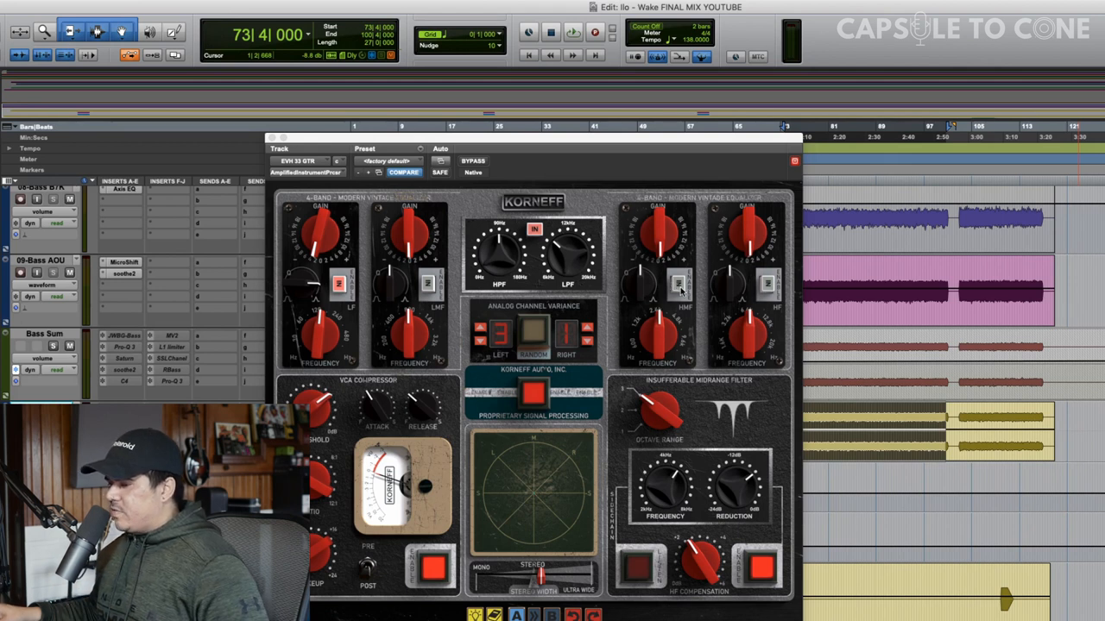
Set the upper EQ band's frequency and boost its gain during playback.
left_click(573, 31)
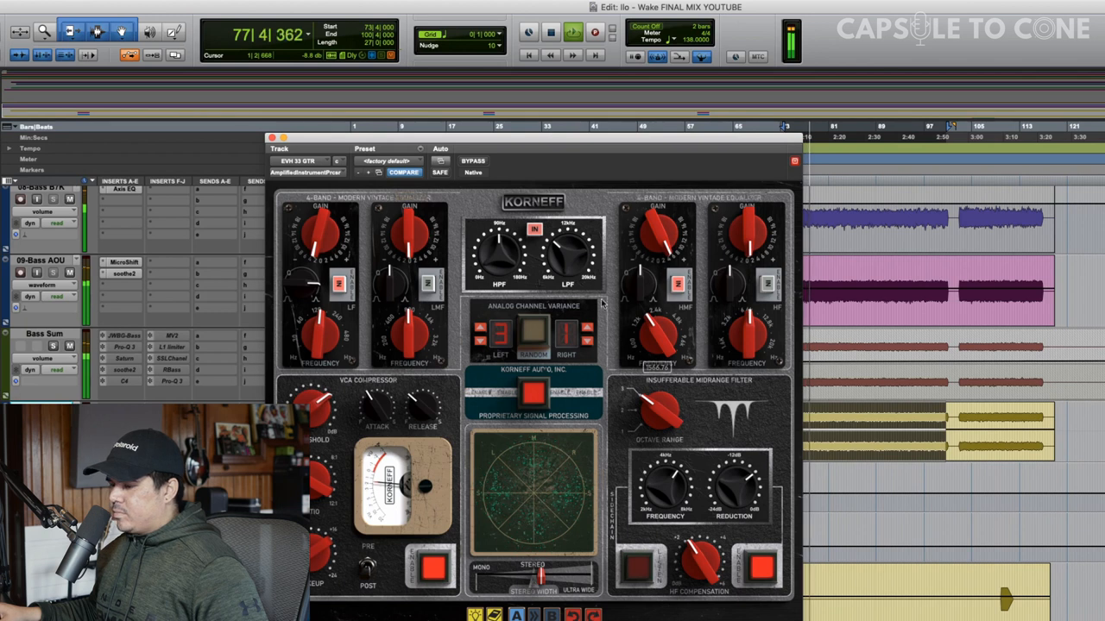
left_click_drag(656, 238, 660, 208)
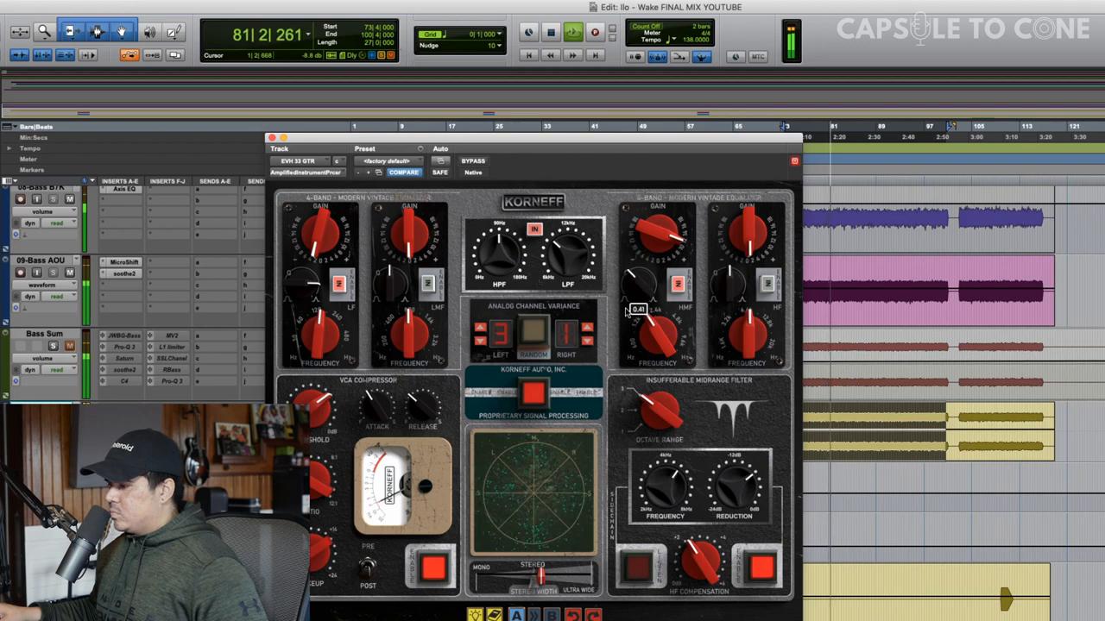
left_click_drag(656, 242, 664, 193)
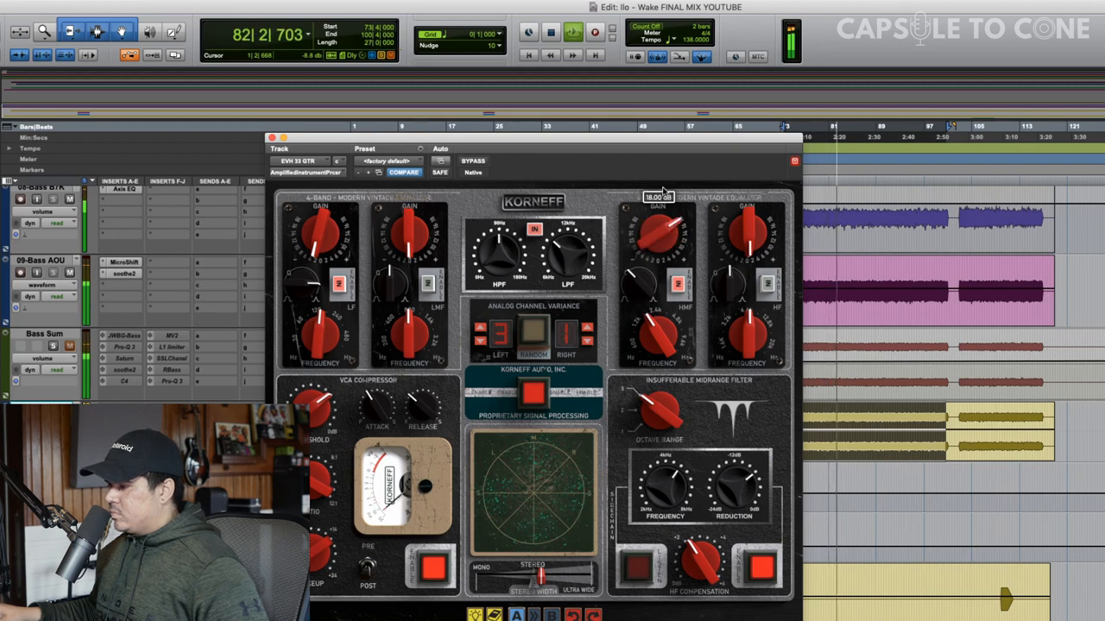
left_click_drag(656, 233, 652, 251)
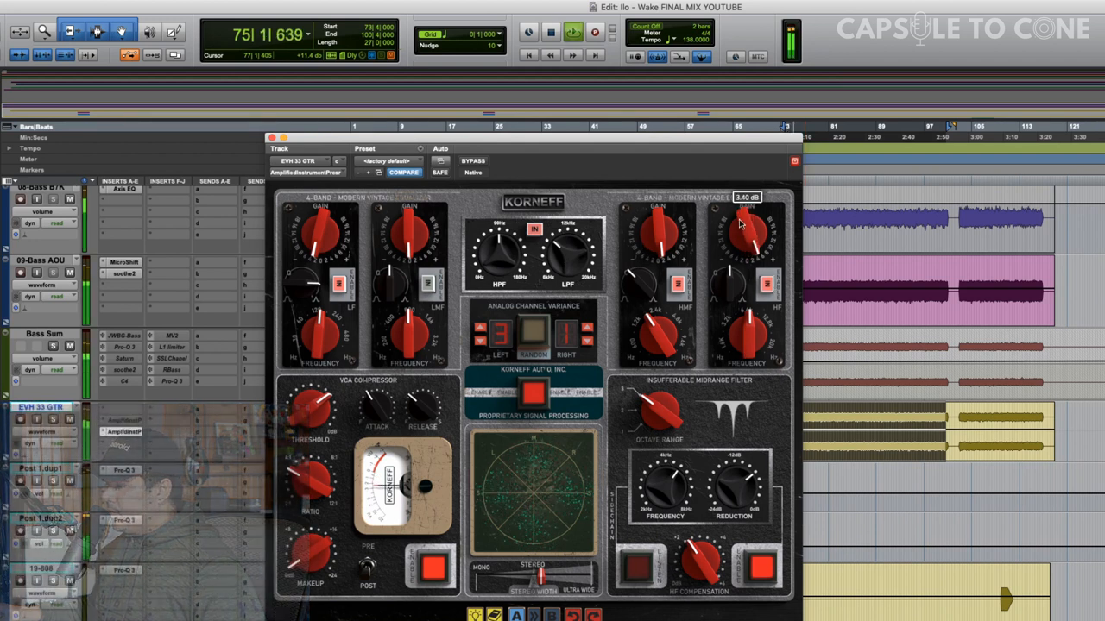
Settle the right-hand EQ band's gain knob to the desired high-frequency boost amount.
left_click_drag(746, 224, 739, 259)
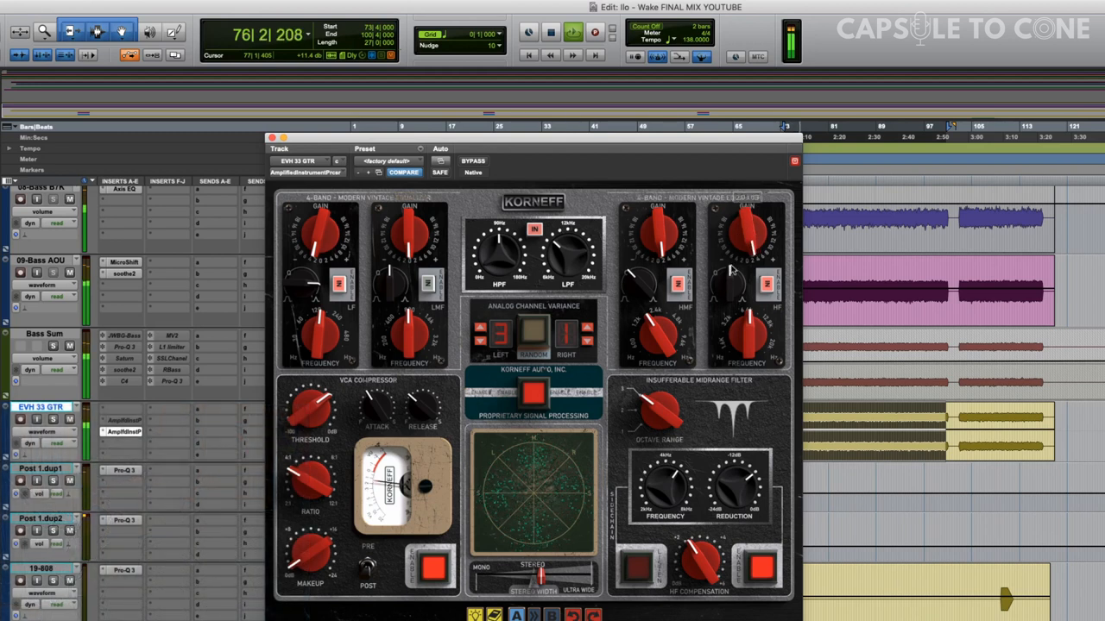
left_click_drag(745, 332, 745, 324)
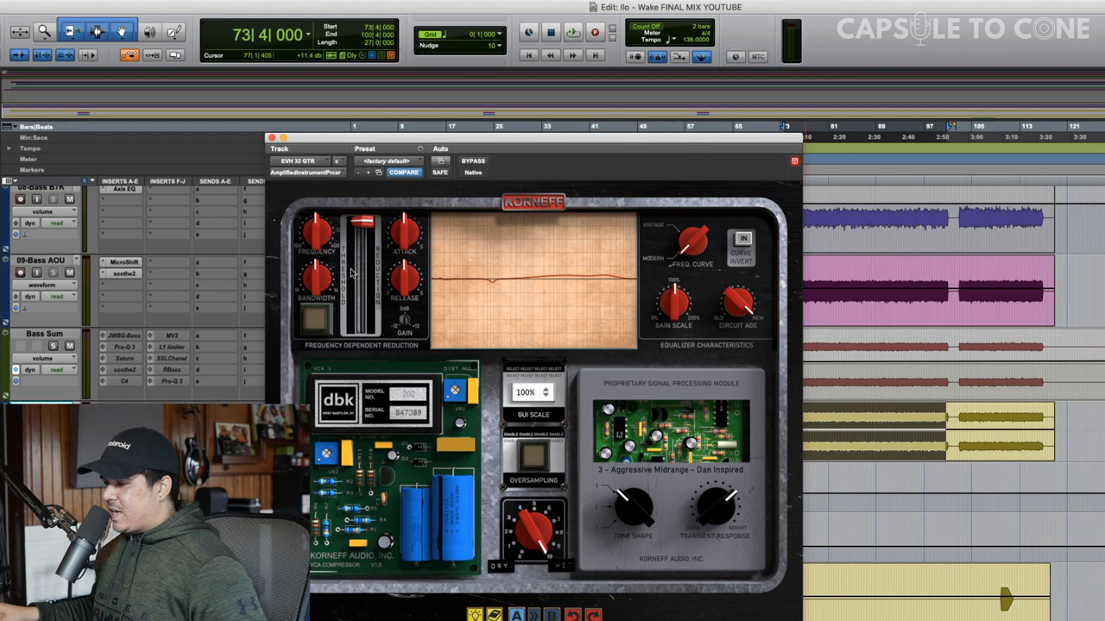
mouse_move(397, 318)
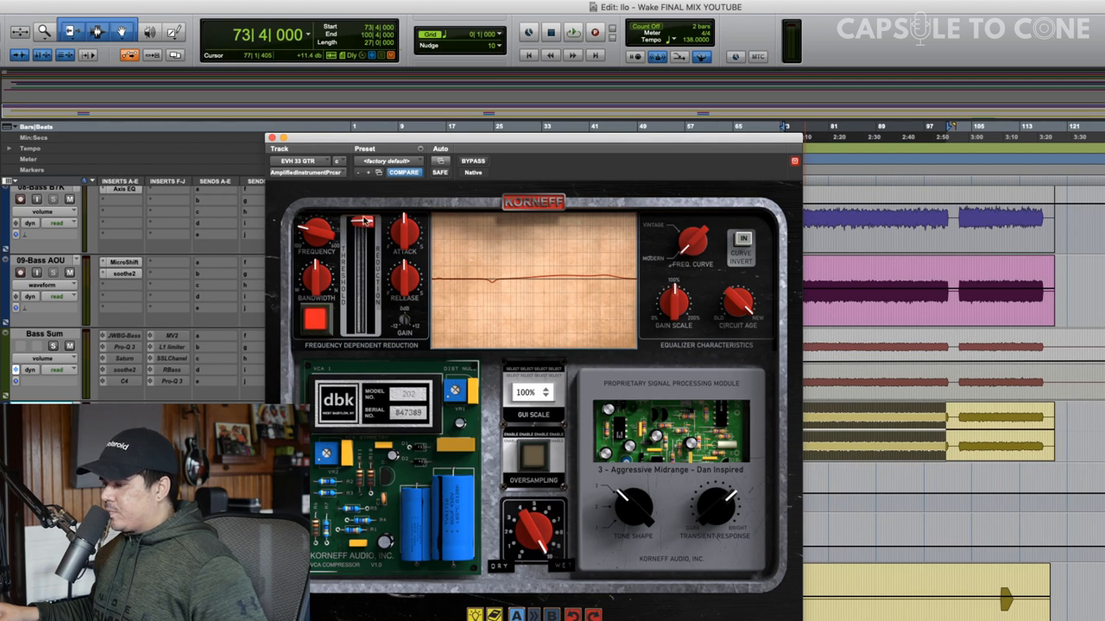
Dial in the Frequency Dependent Reduction's sensitivity, target frequency, depth and timing knobs.
left_click_drag(361, 221, 361, 233)
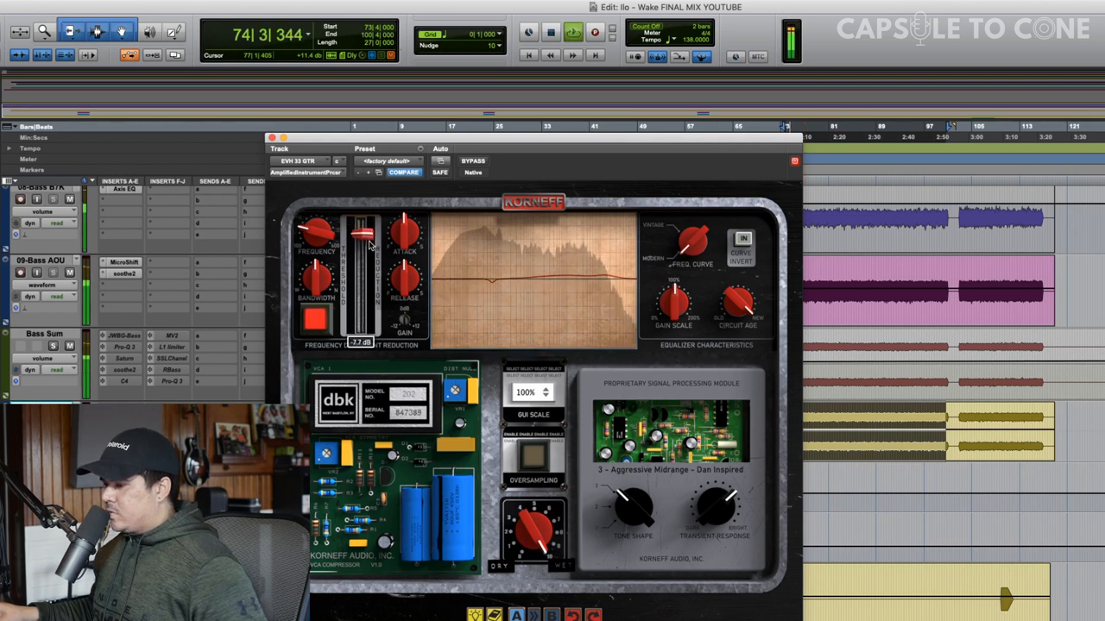
left_click_drag(360, 233, 361, 256)
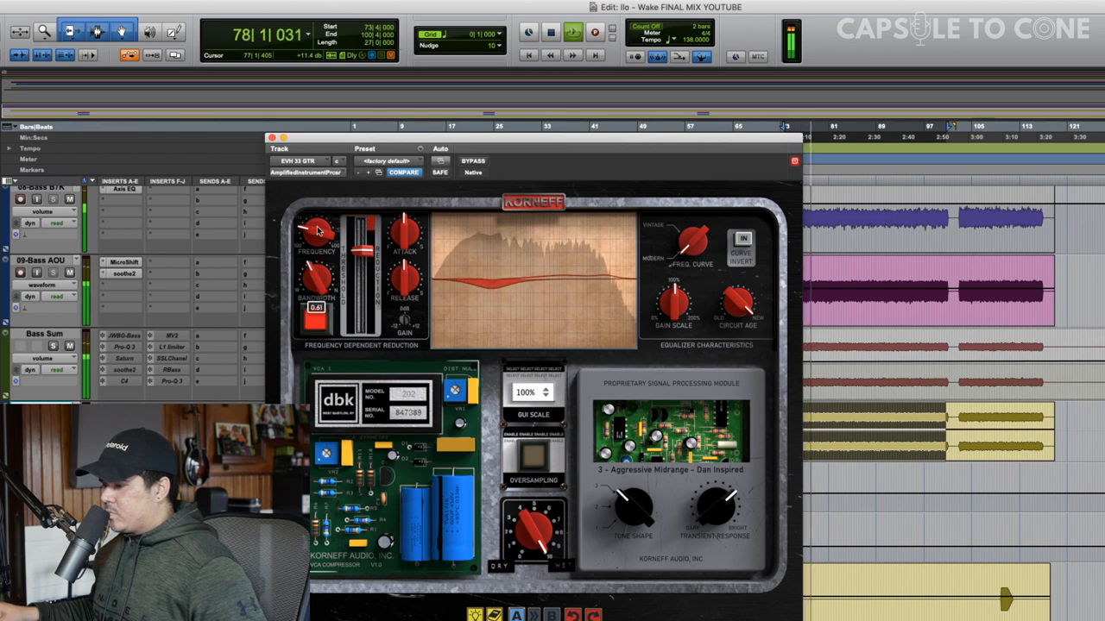
left_click_drag(314, 227, 314, 245)
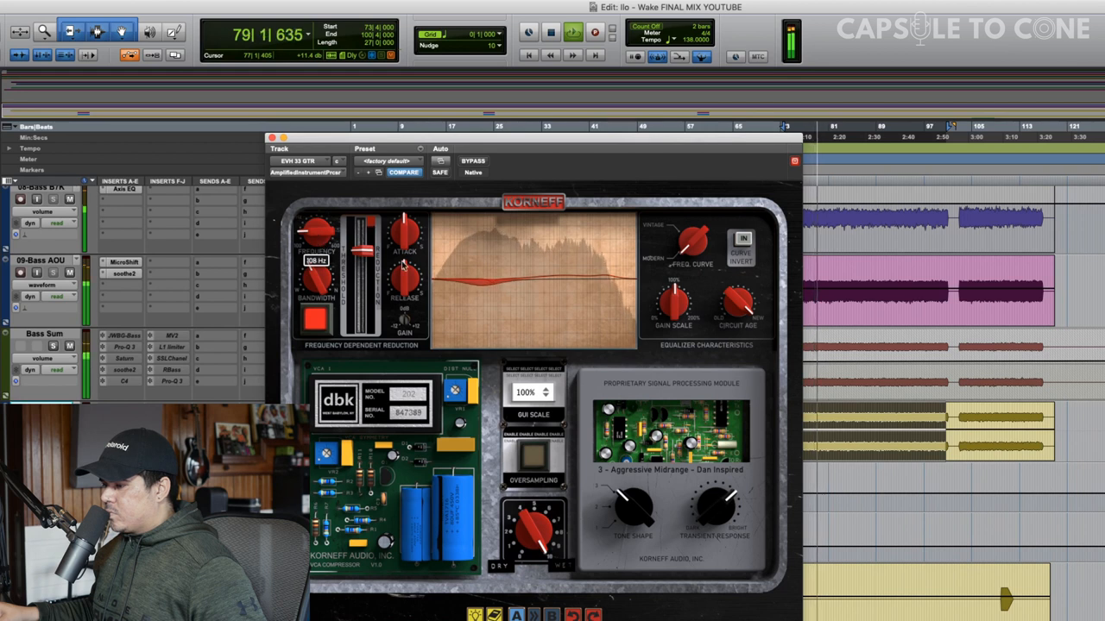
left_click_drag(357, 250, 357, 242)
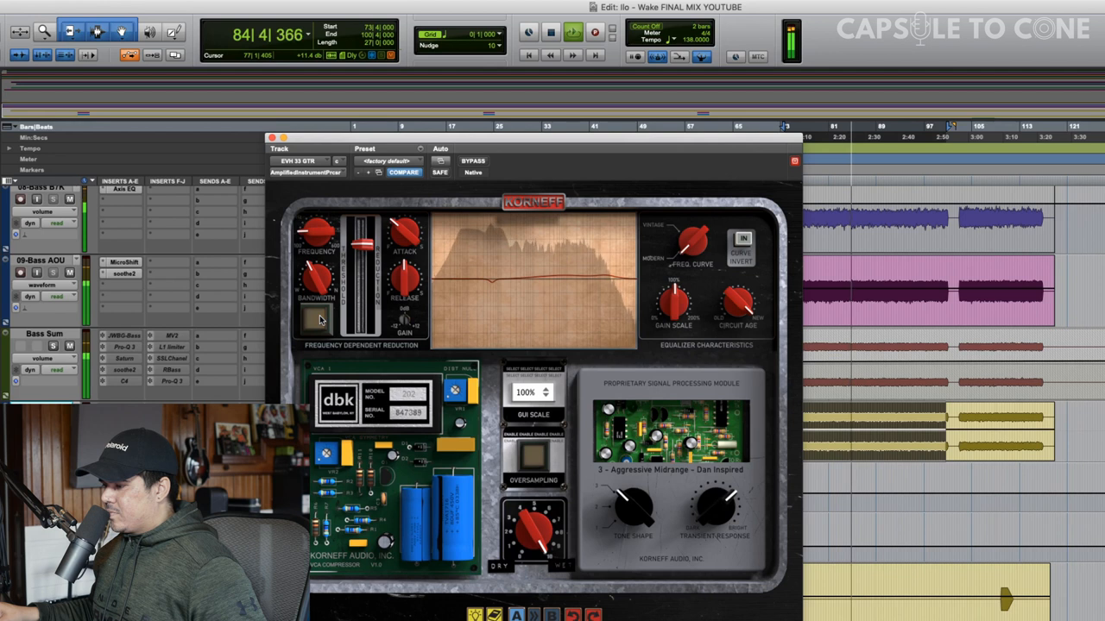
Toggle the reduction switch, resume playback and tweak the dynamic cut's response while listening.
left_click(573, 31)
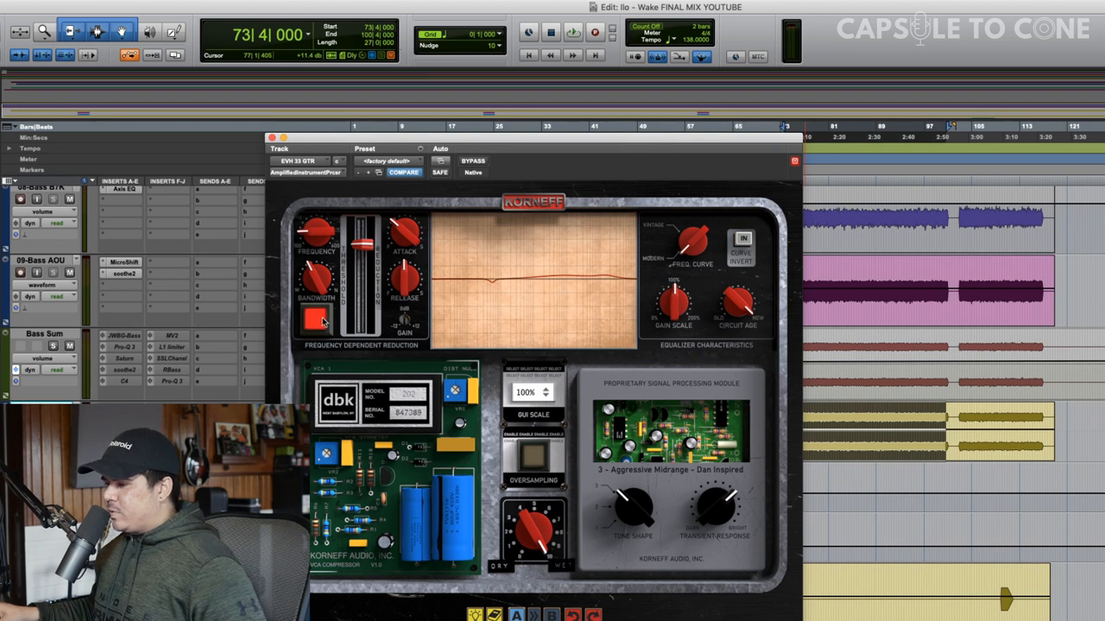
left_click(573, 31)
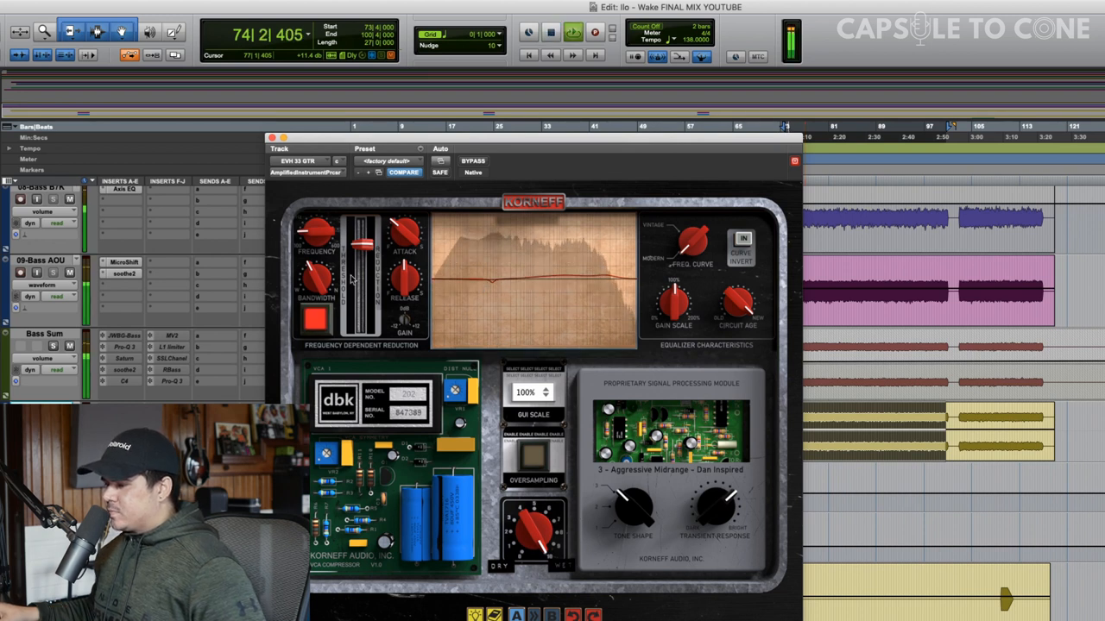
left_click_drag(359, 250, 359, 238)
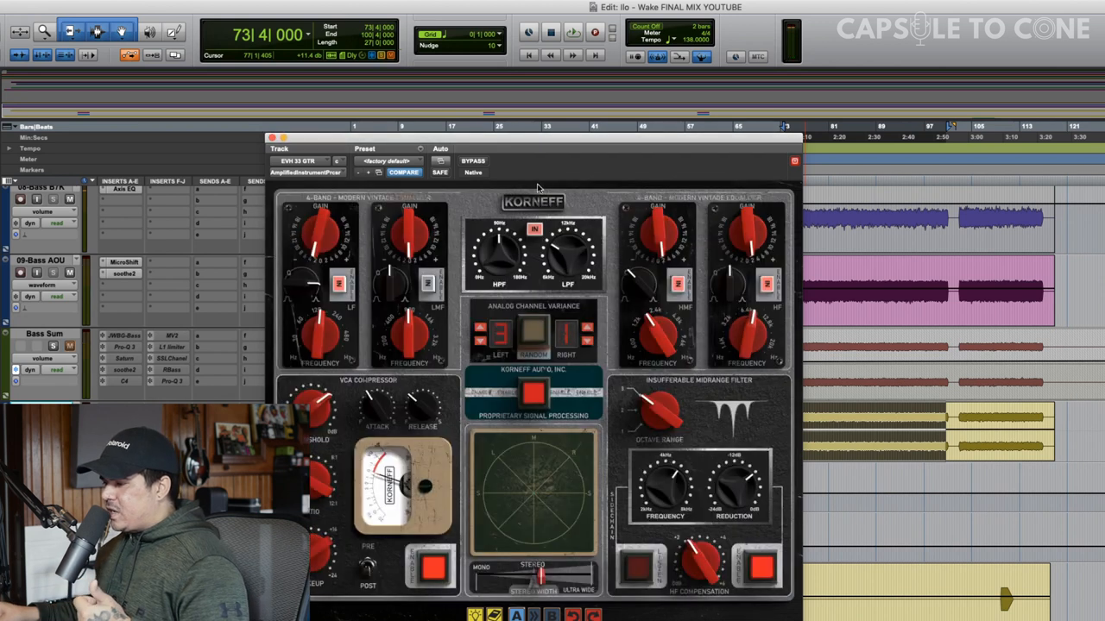
mouse_move(577, 413)
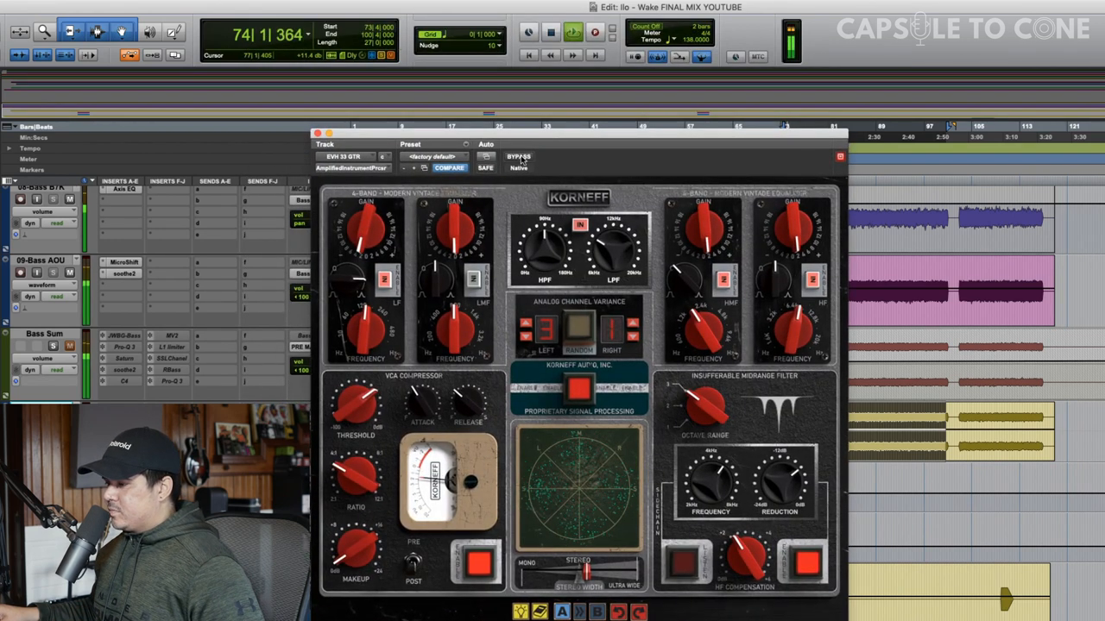
Toggle BYPASS to A/B the guitar bus, re-enable processing and nudge the upper EQ band's gain.
left_click(518, 155)
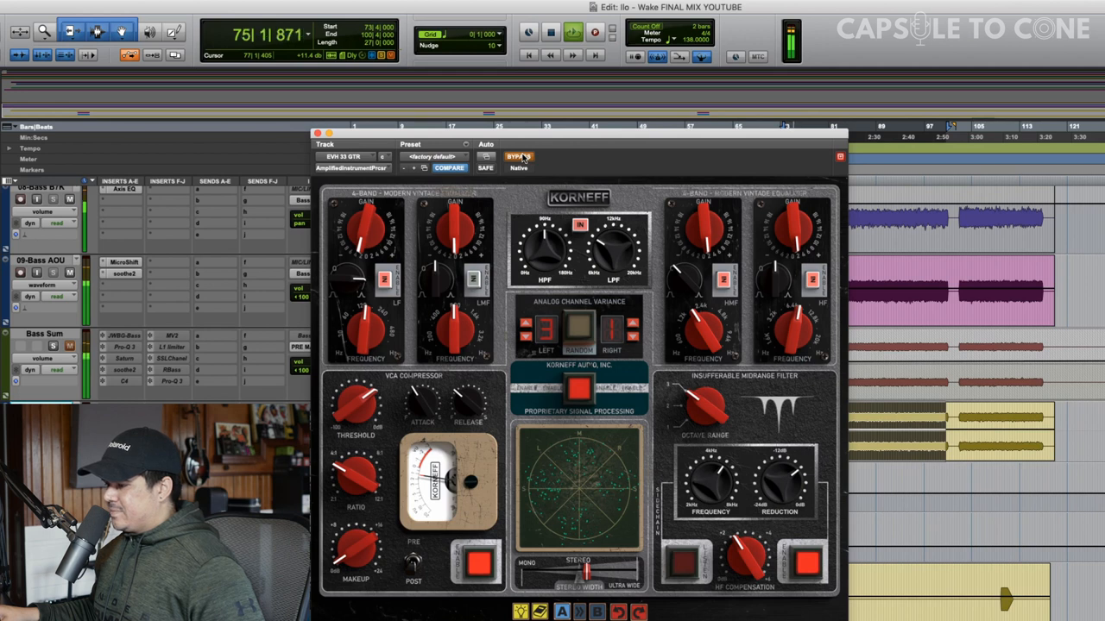
left_click(518, 157)
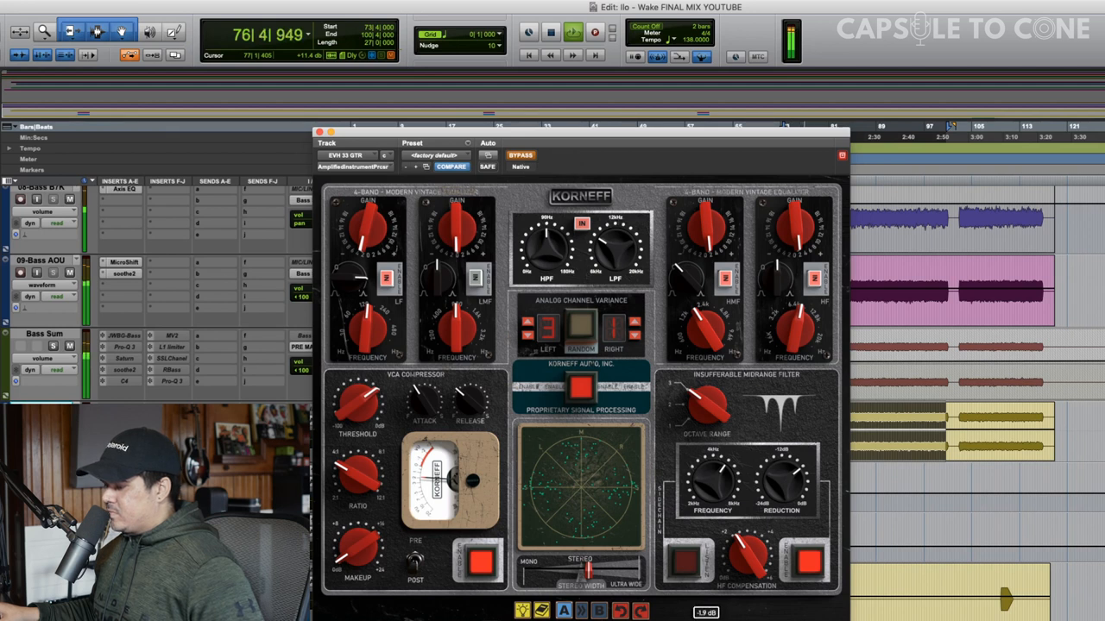
left_click(522, 155)
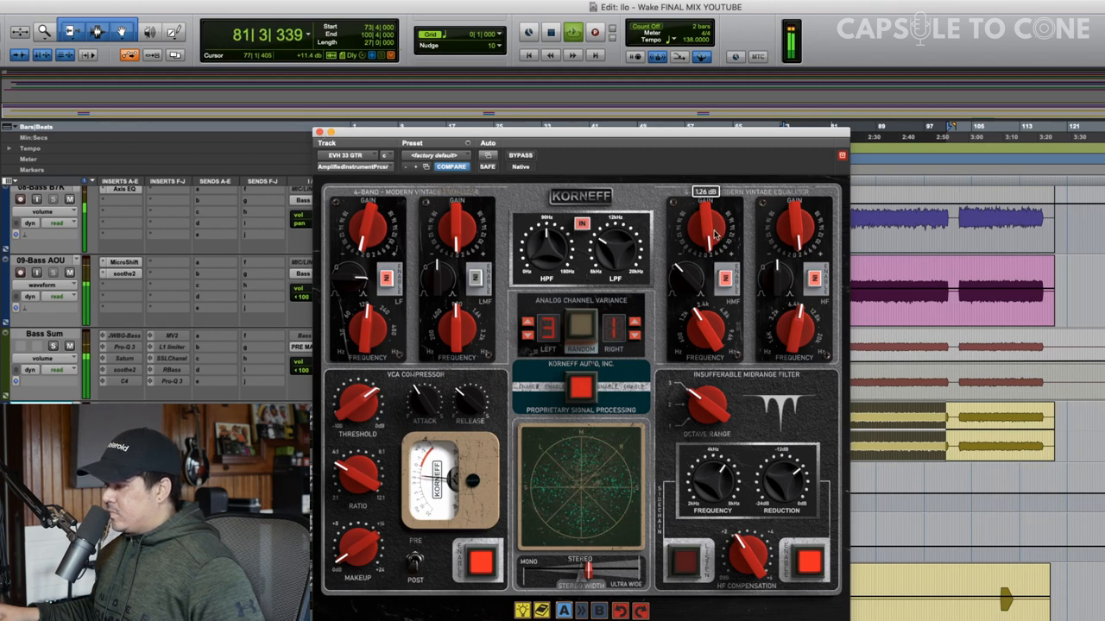
left_click_drag(708, 216, 710, 239)
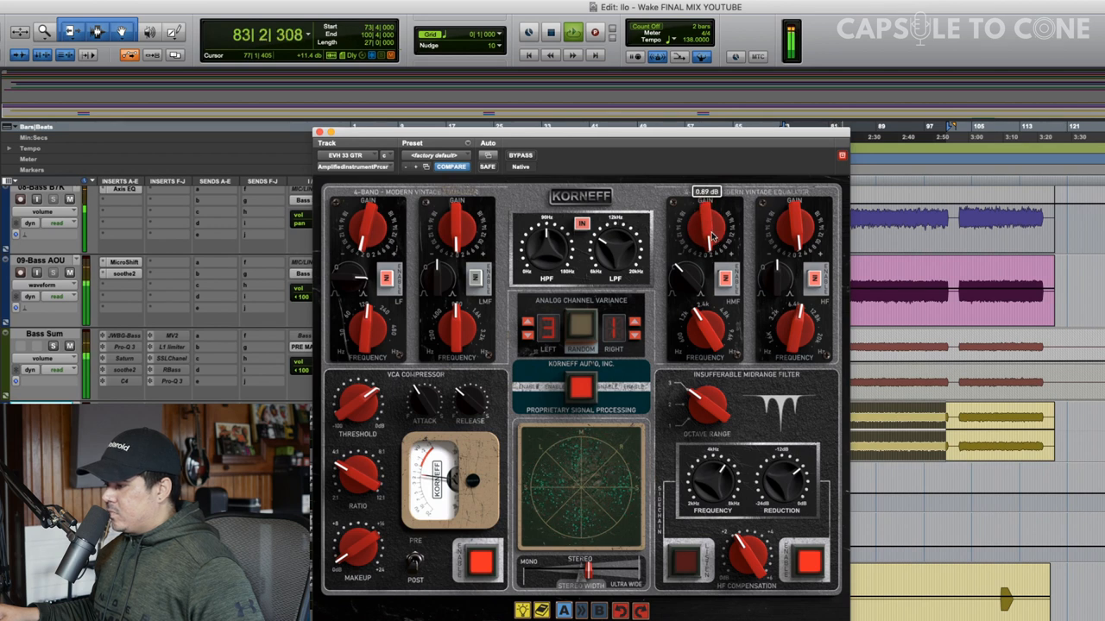